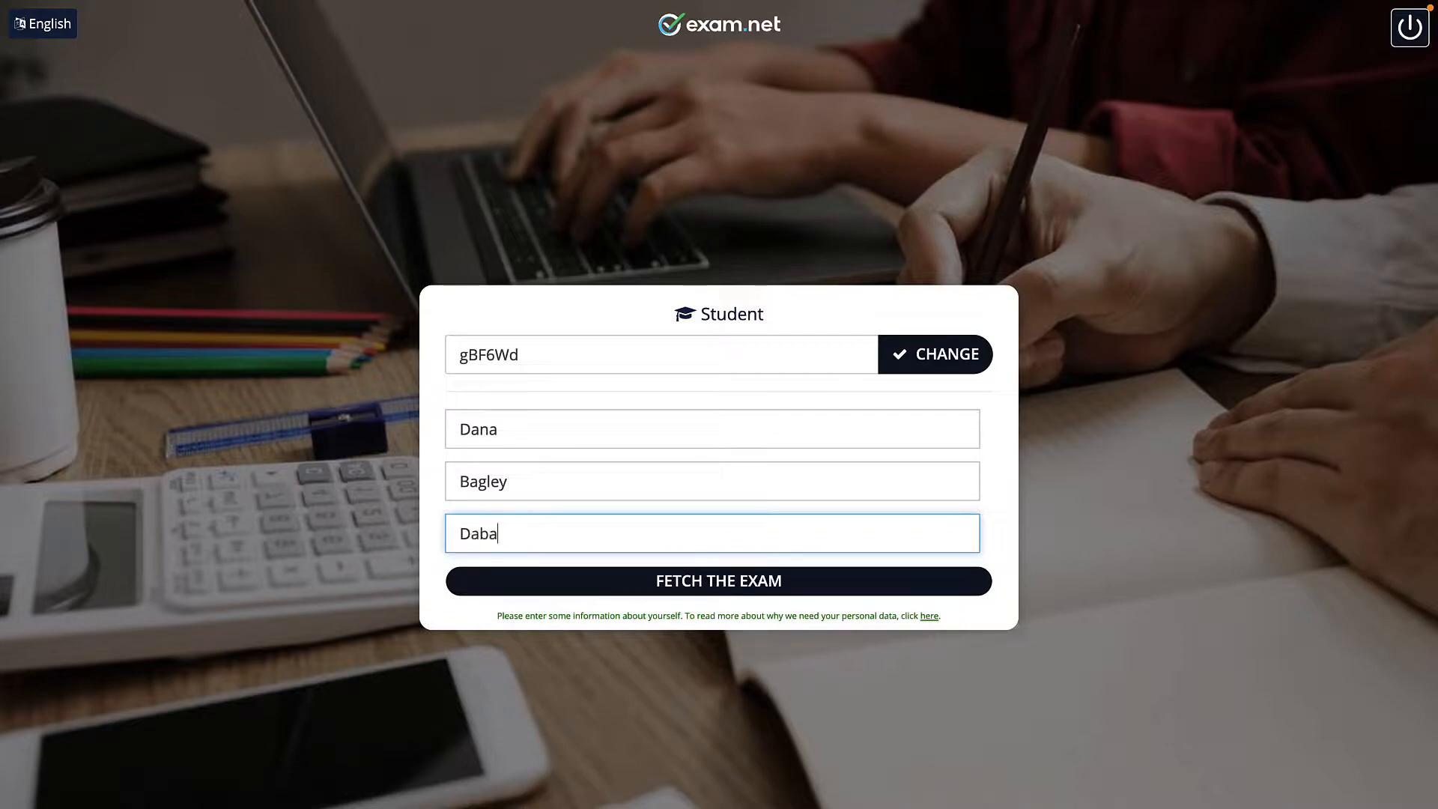
type("@")
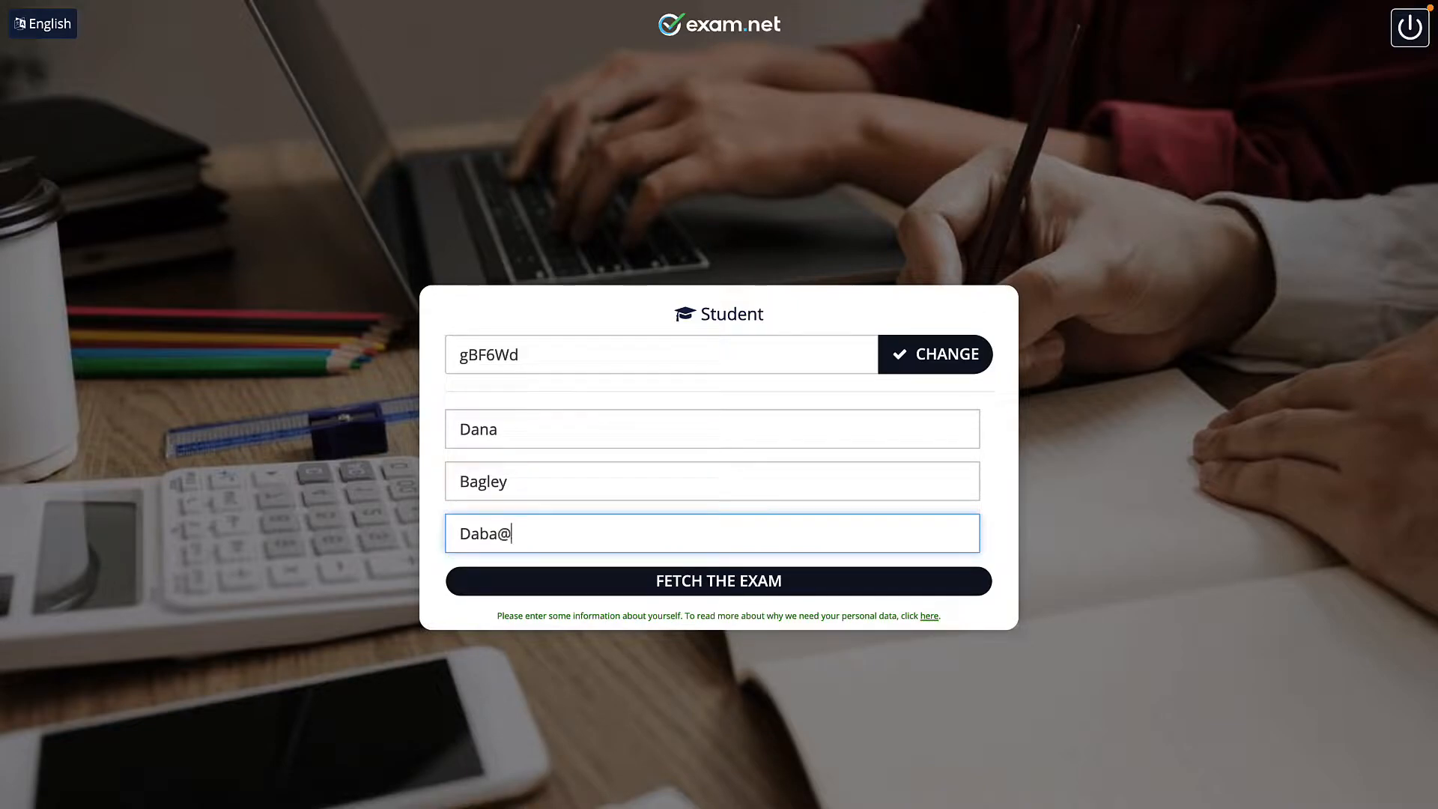
type("westfi")
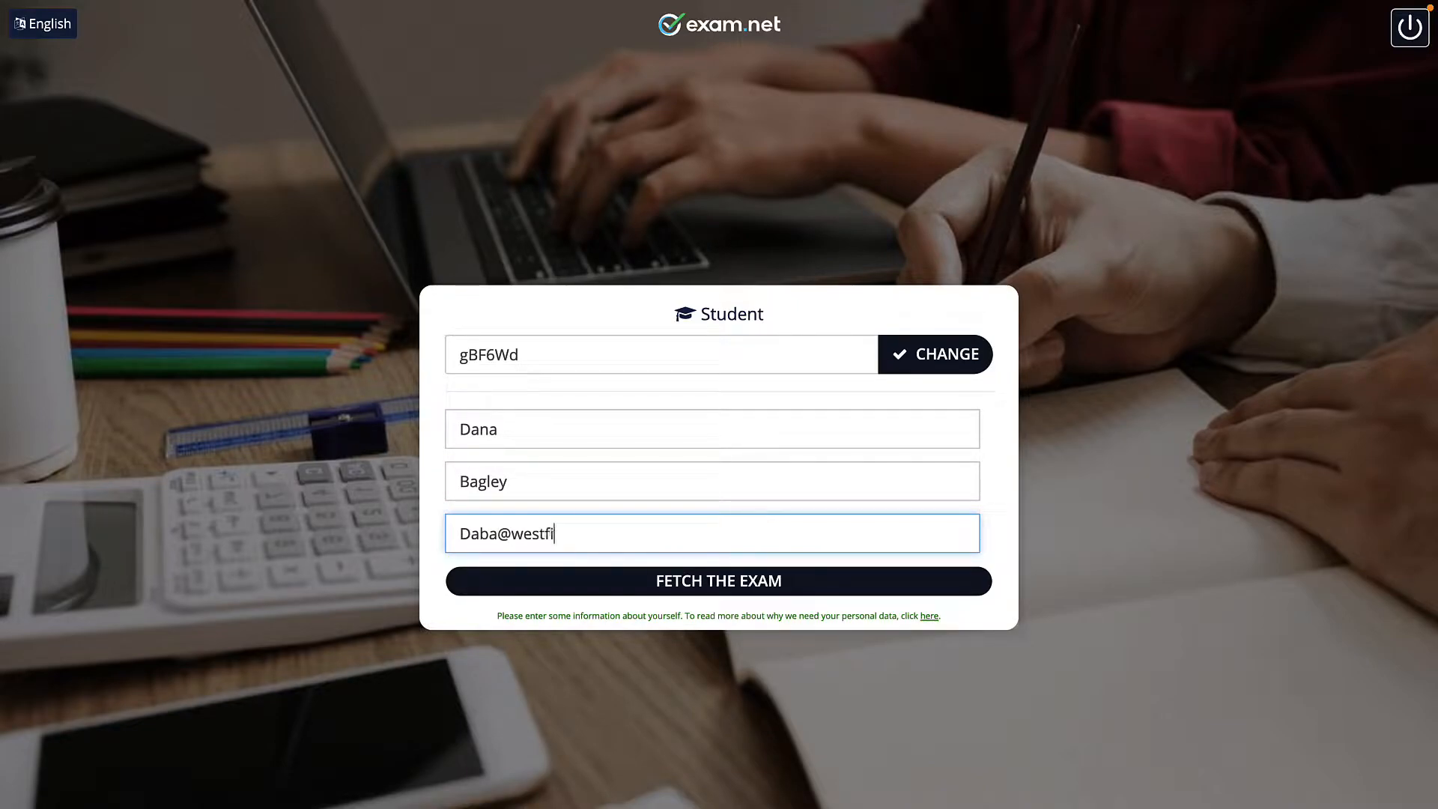
type("eld.ac.uk")
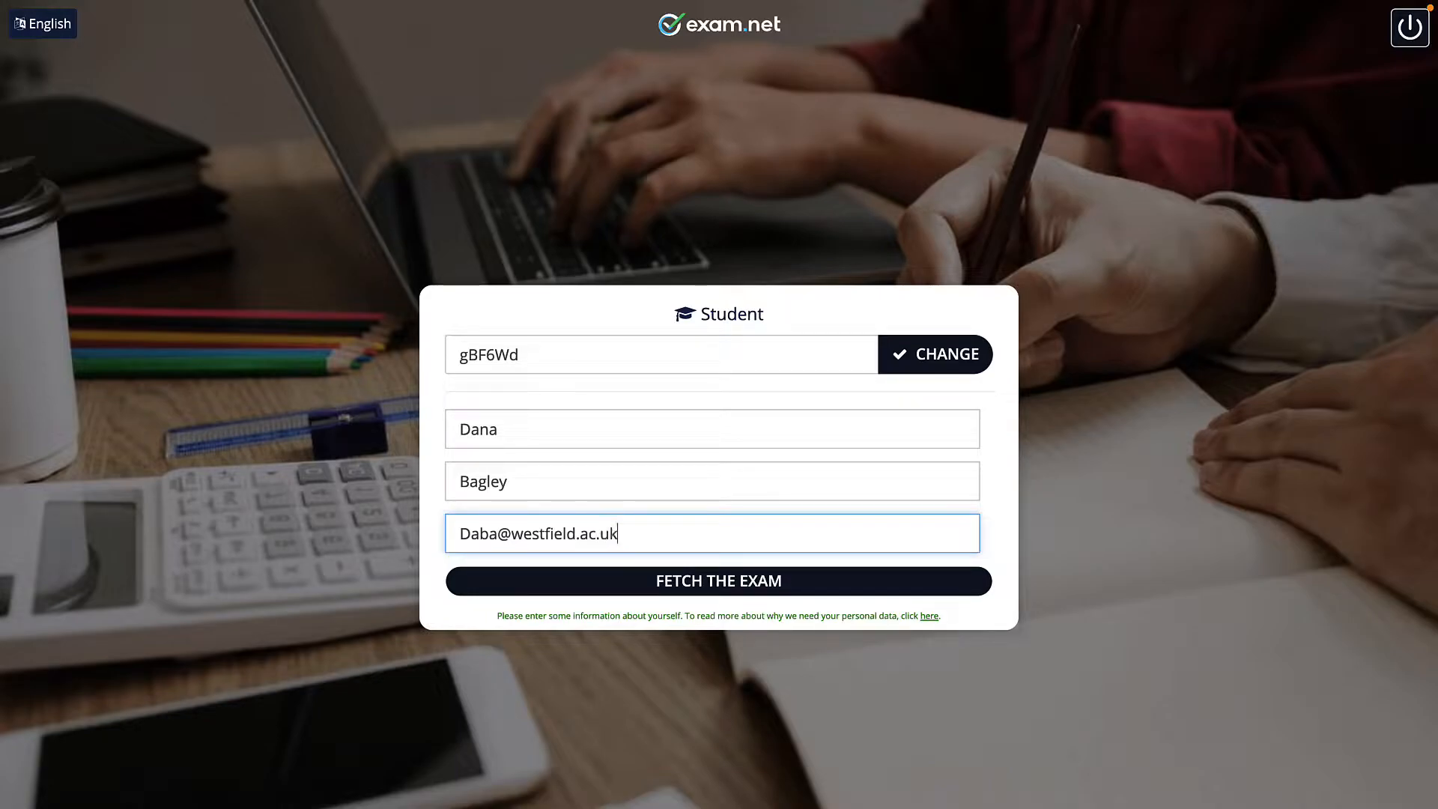
left_click(717, 581)
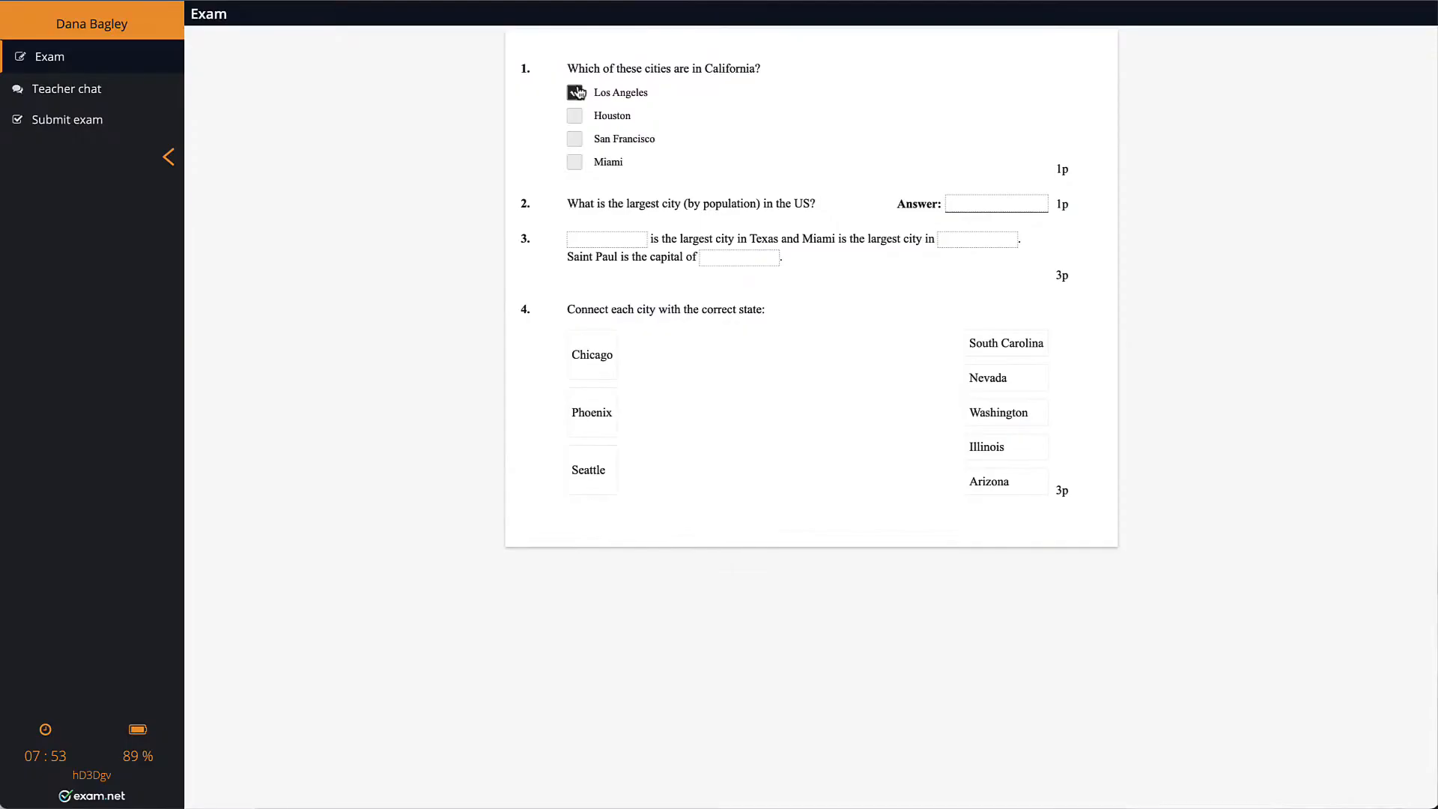
left_click(67, 119)
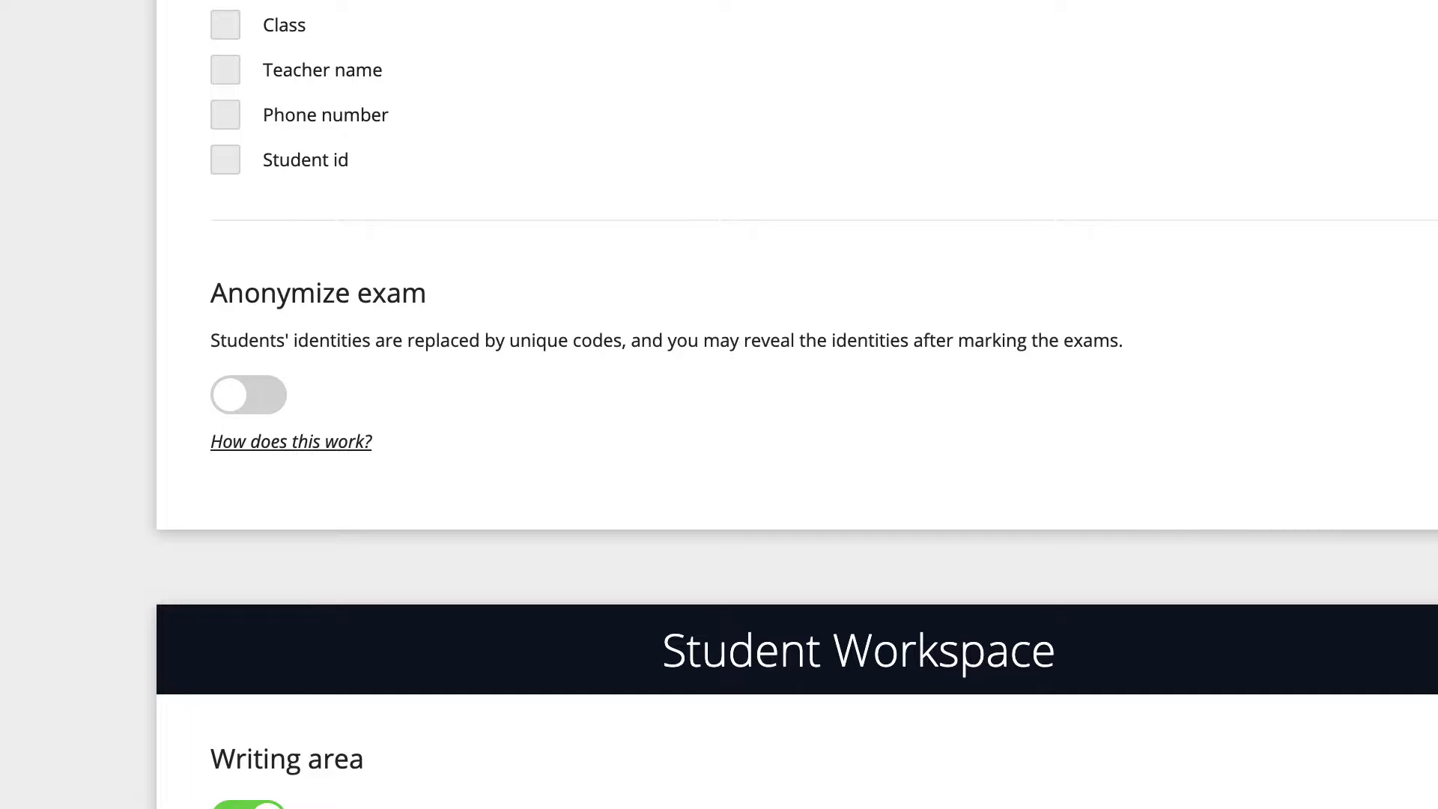
Switch on Anonymize exam, save the settings and return to the English exam list.
left_click(248, 394)
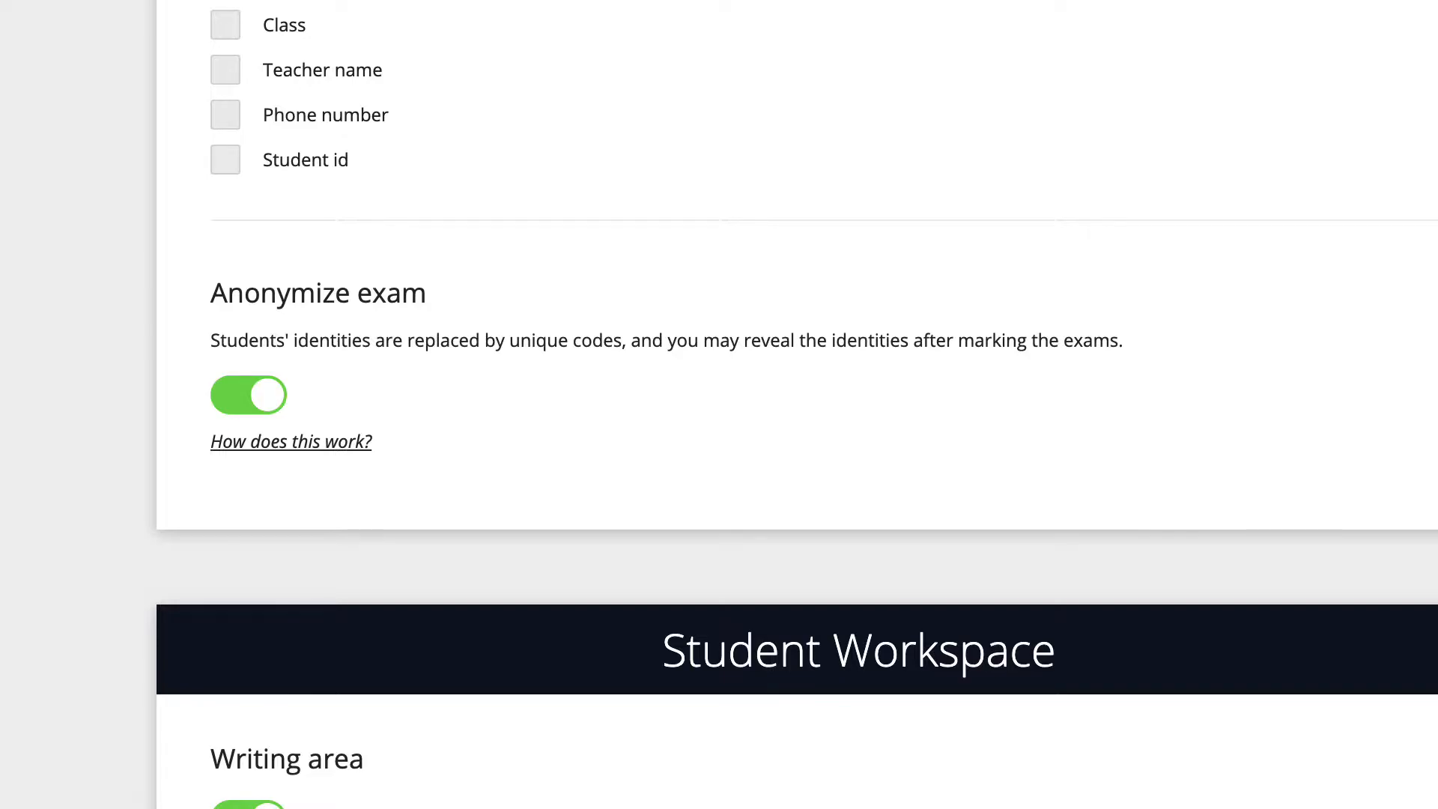
left_click(863, 20)
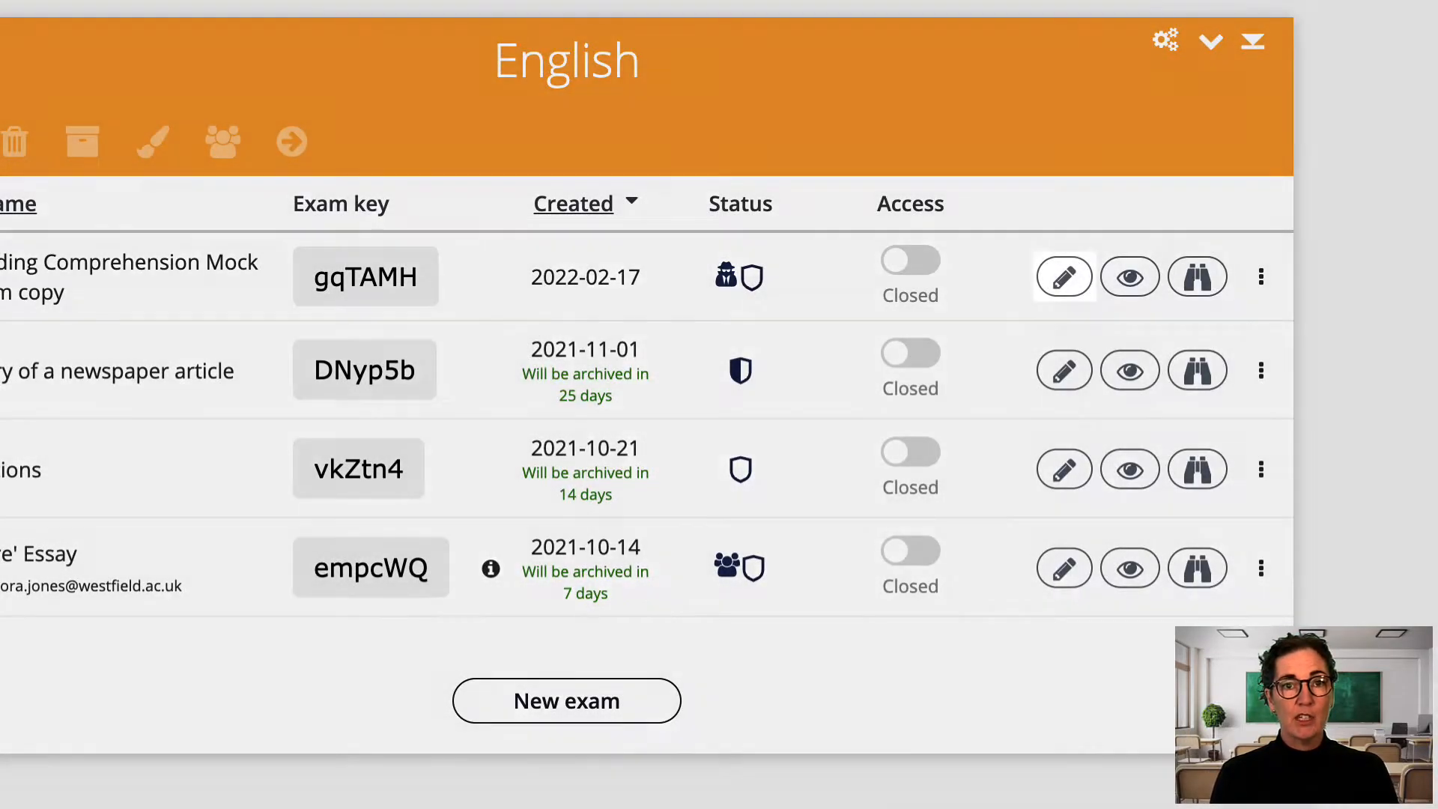
left_click(1063, 276)
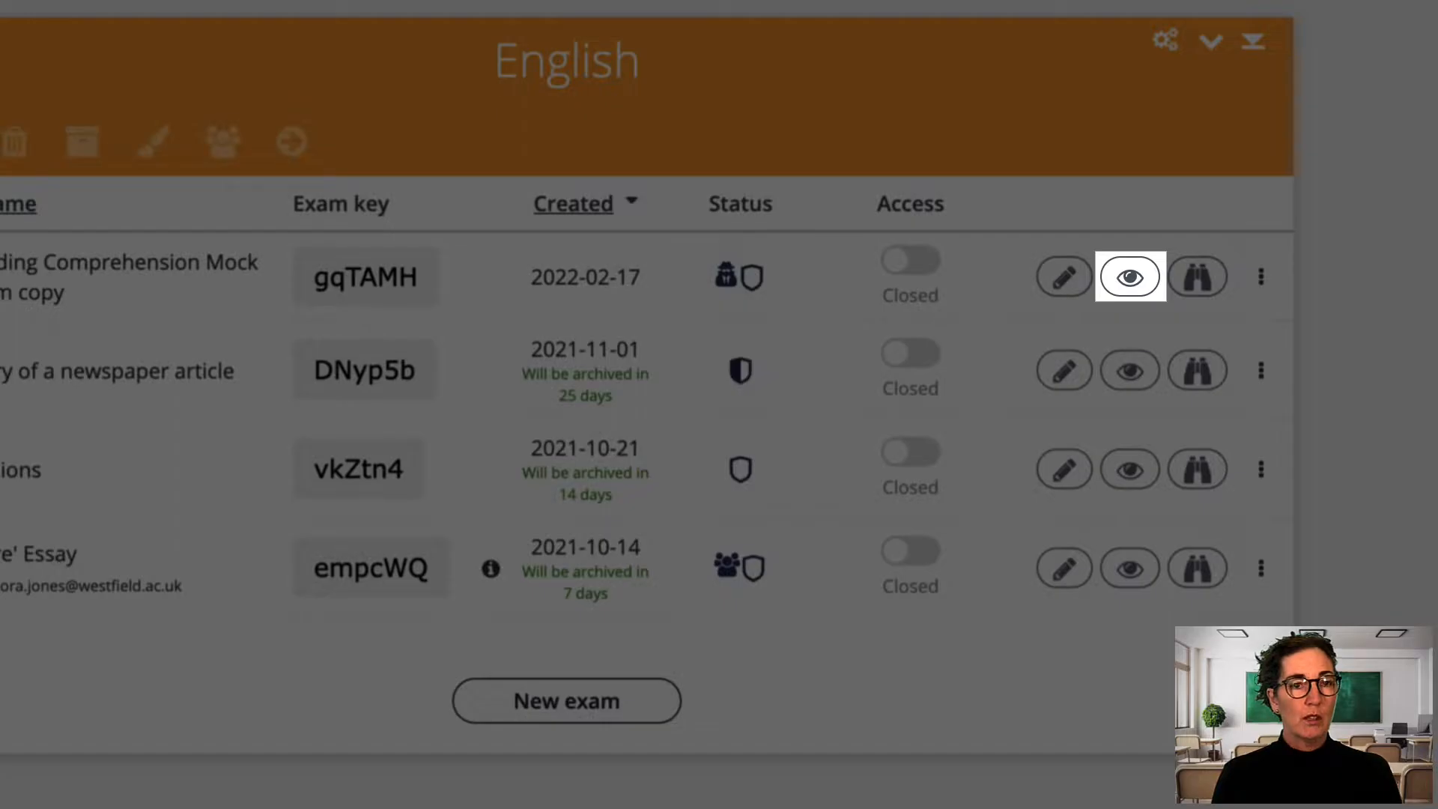
Start monitoring the Reading Comprehension Mock Exam copy and read the help request in chat.
left_click(1129, 275)
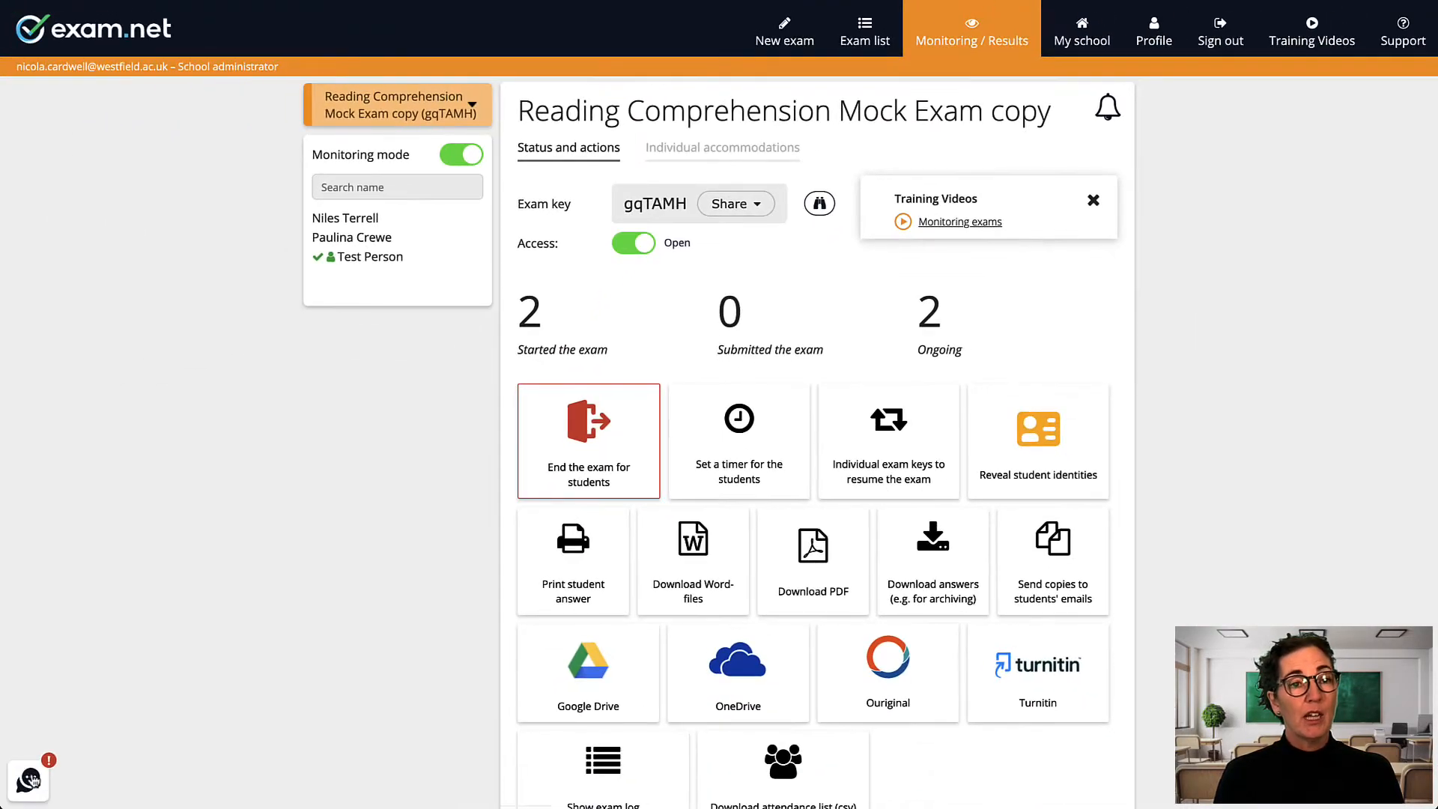
left_click(27, 779)
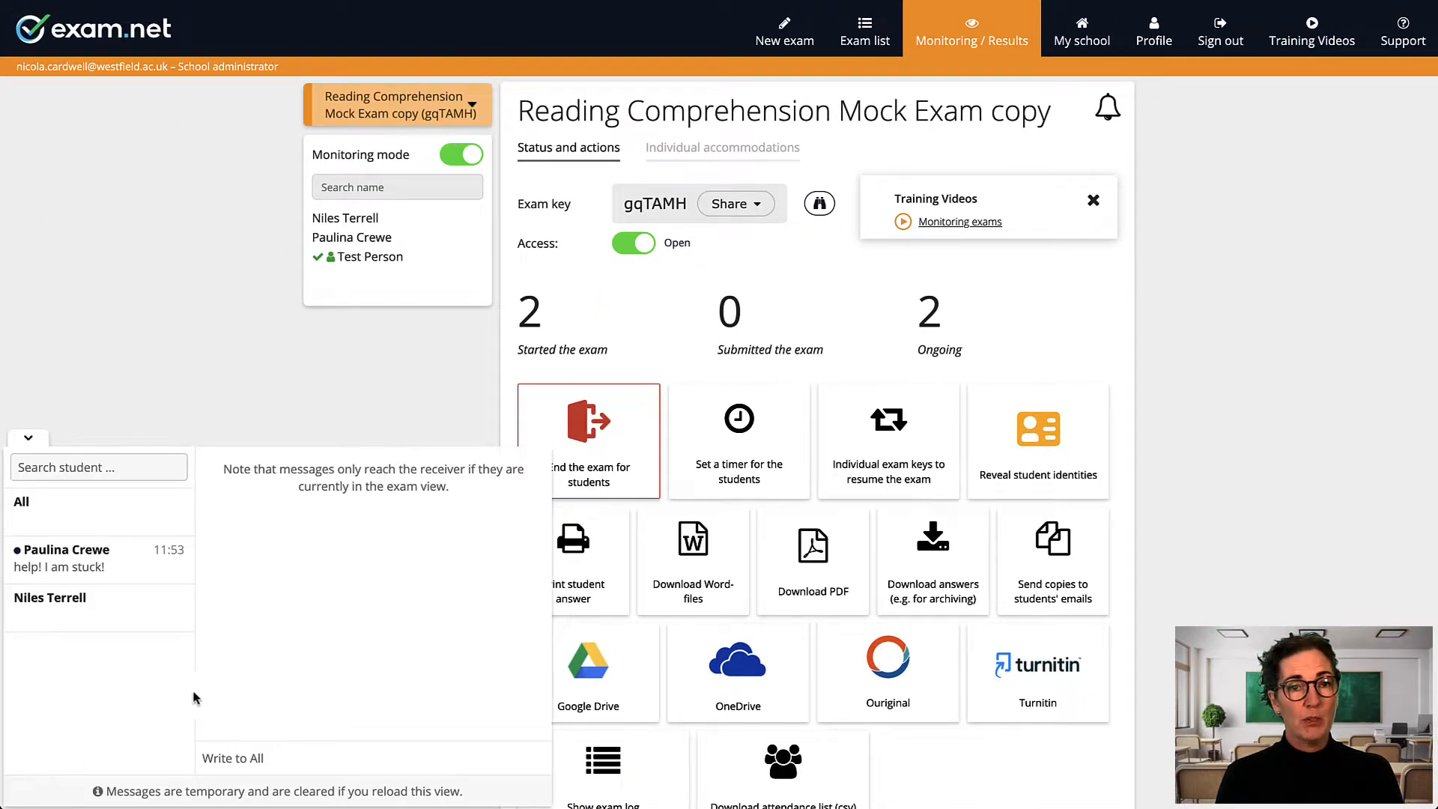
left_click(99, 558)
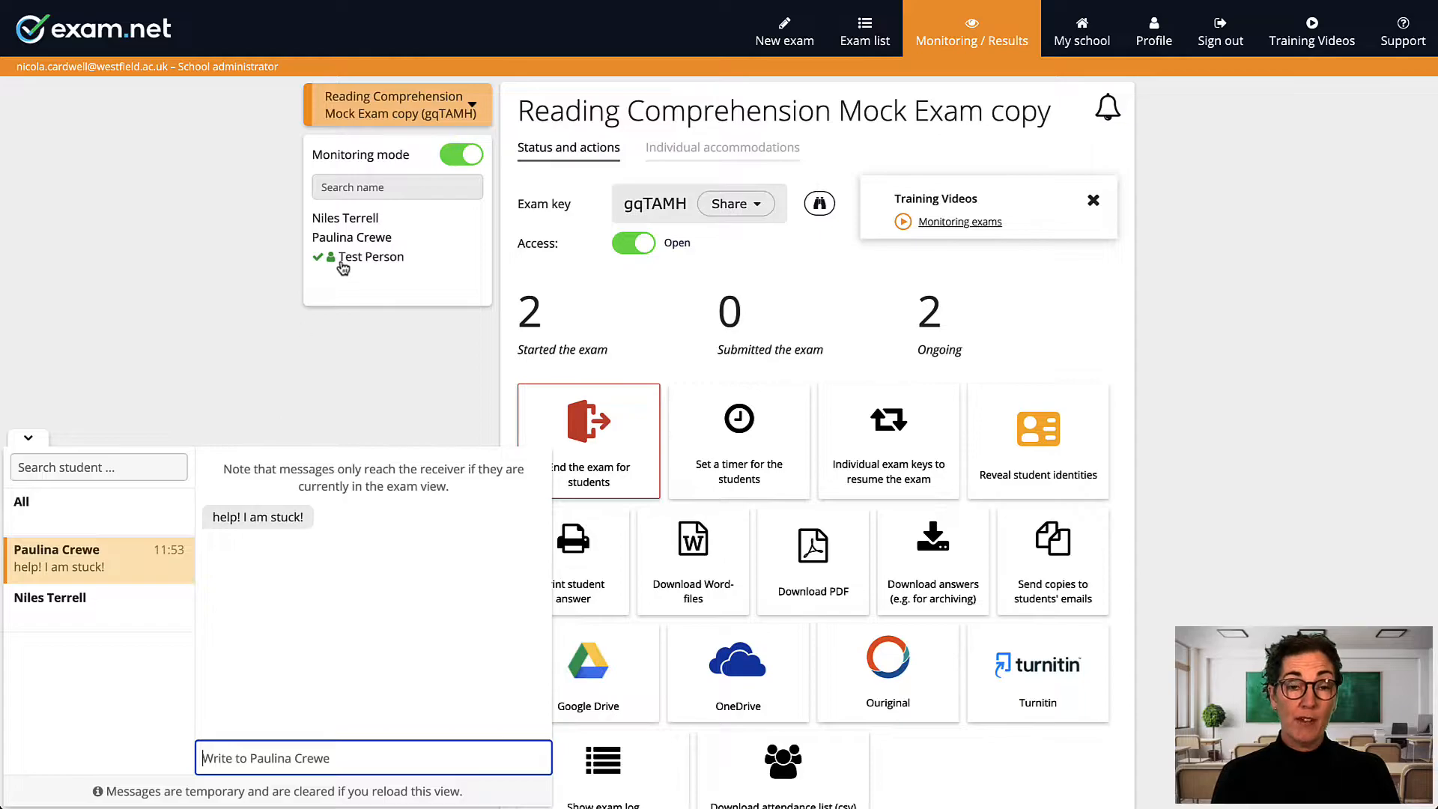
View the status, answers and history of the student who asked for help.
left_click(352, 241)
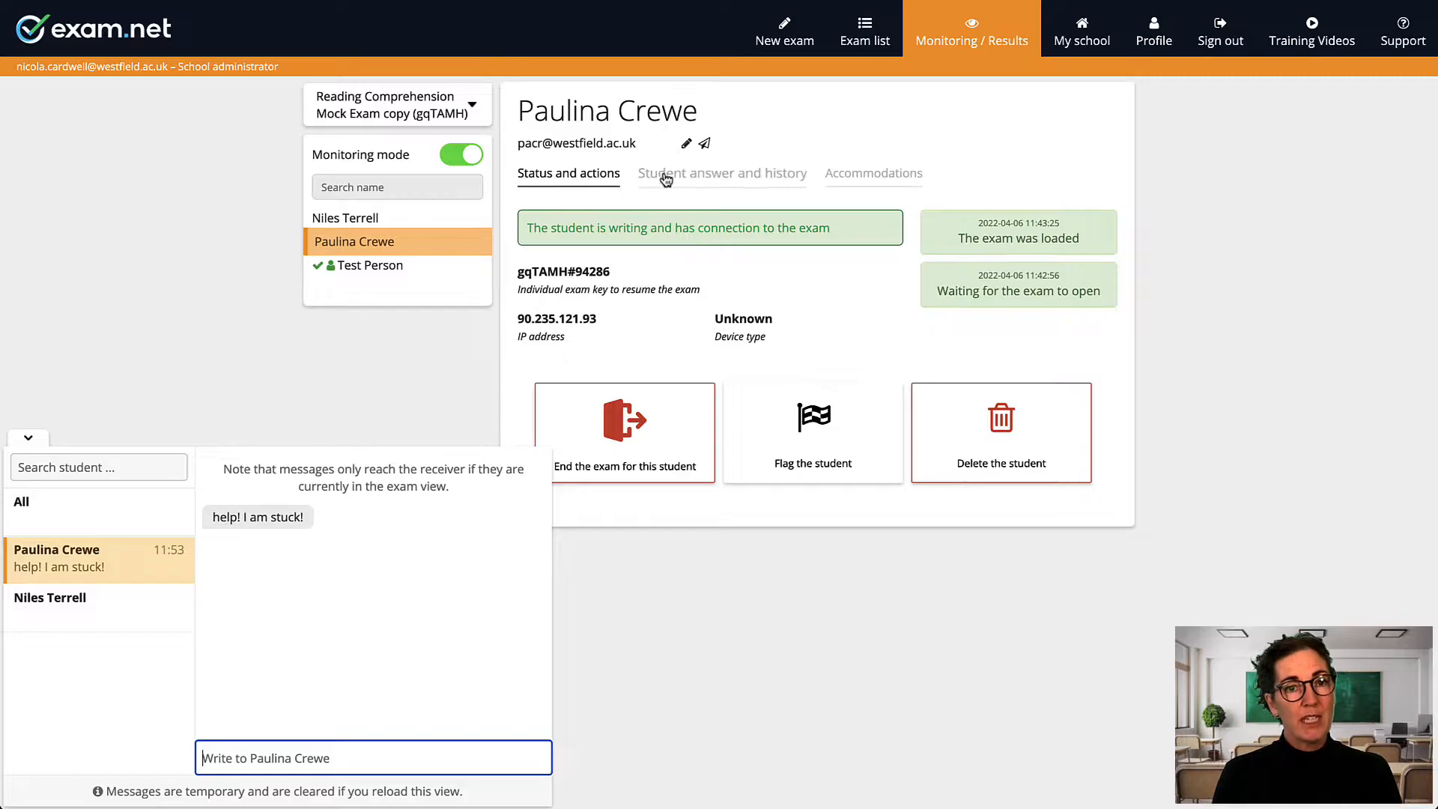
left_click(722, 174)
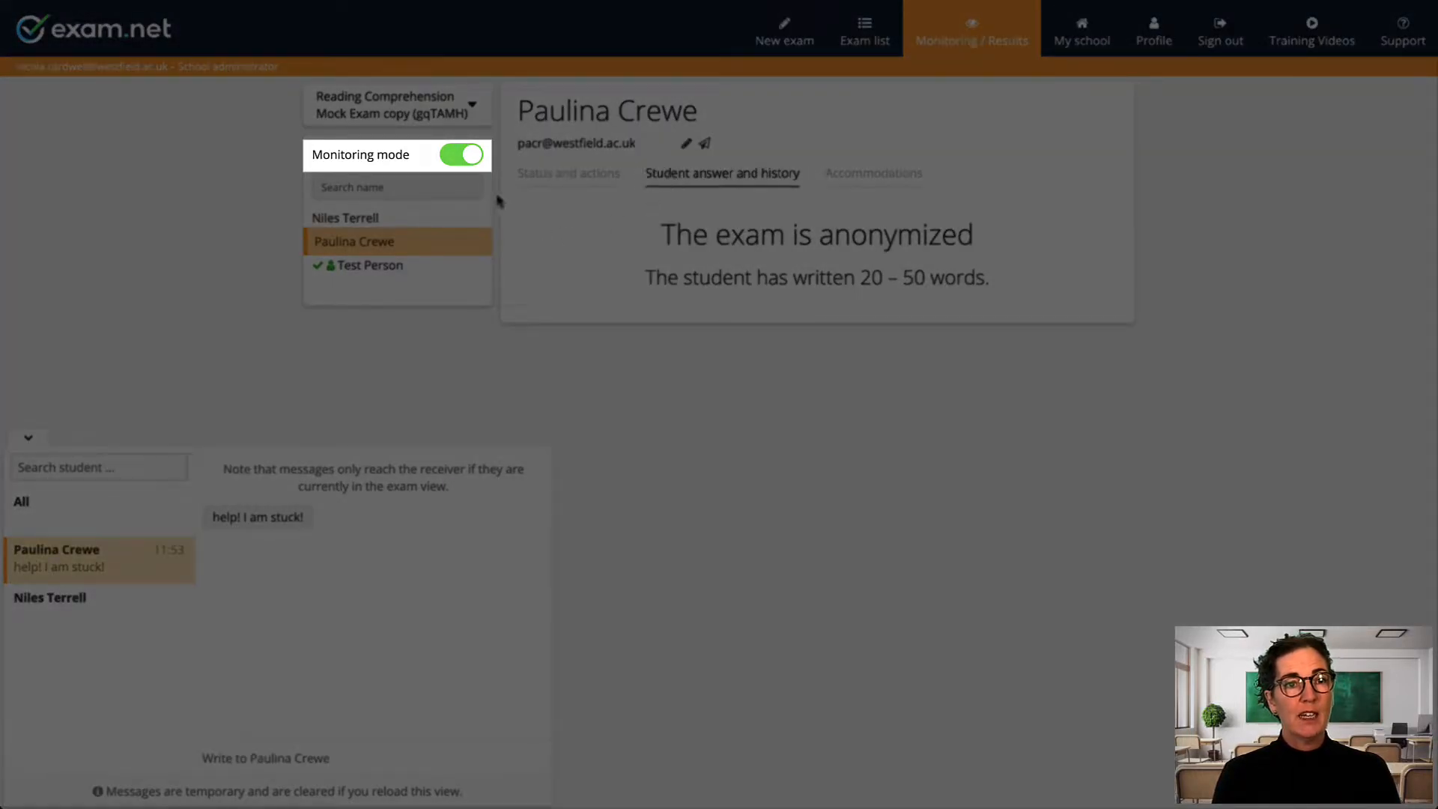
Hide names to show codes only, view GMGHXLHC 82's answers and draft 'How can I help?'.
left_click(463, 155)
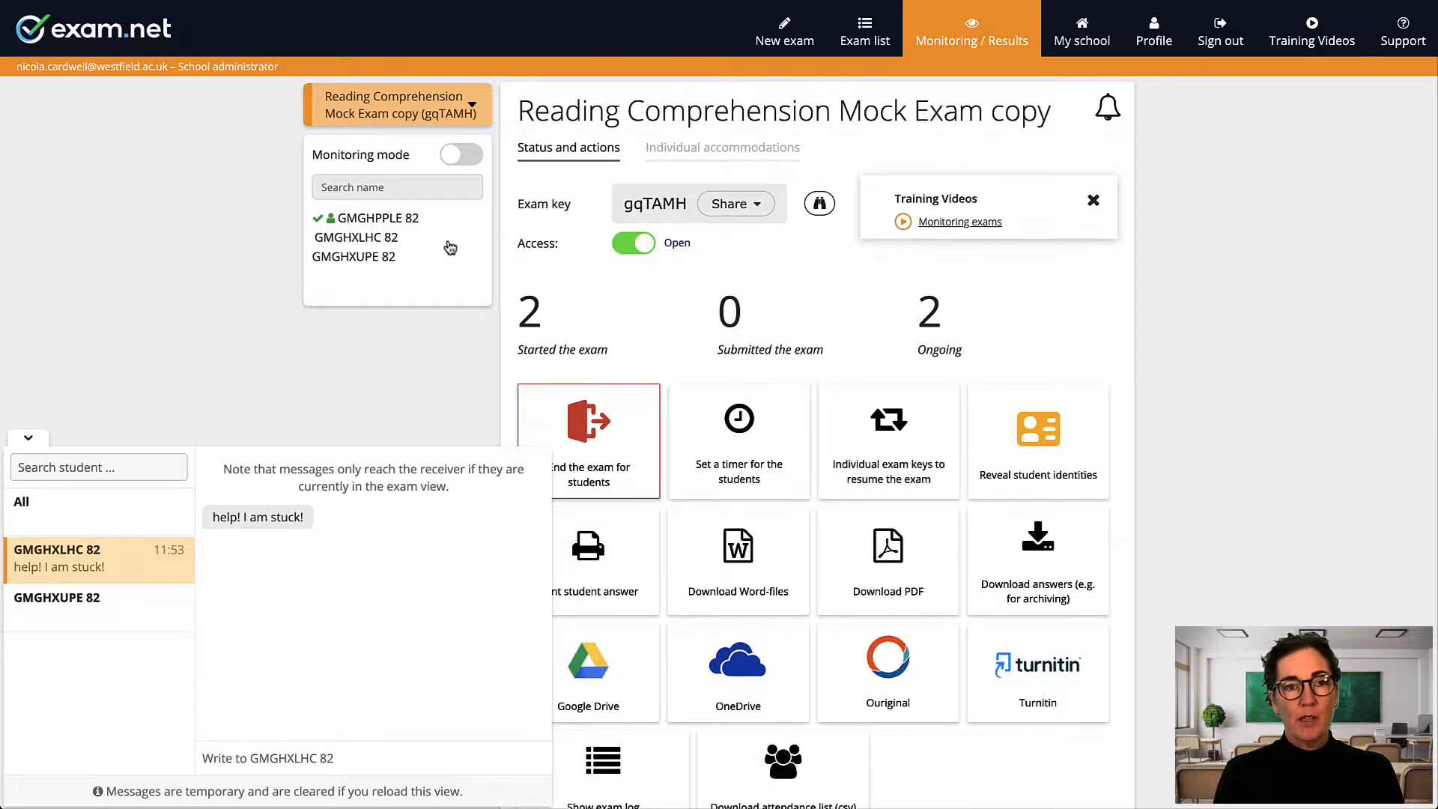
left_click(355, 241)
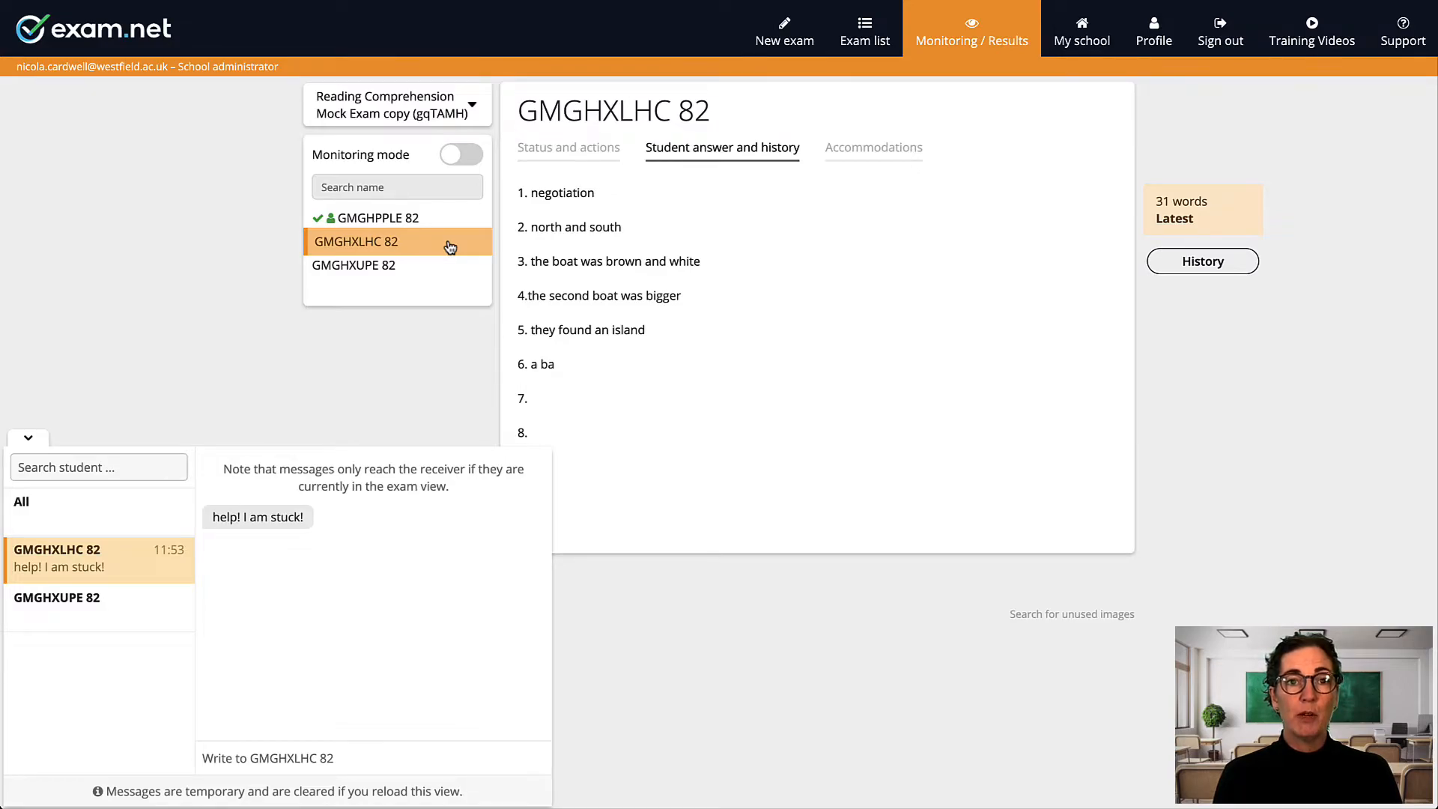
mouse_move(530, 644)
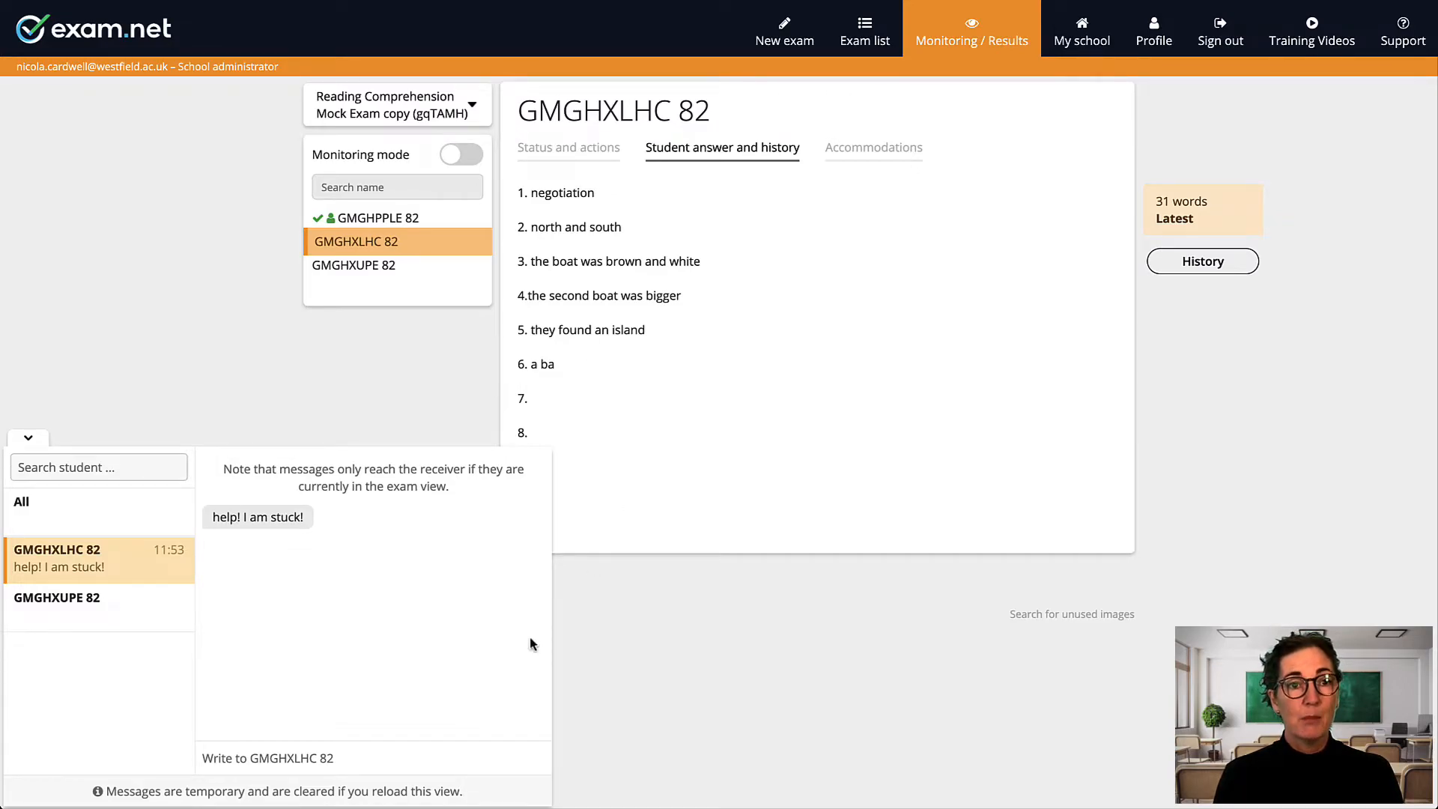
type("How c")
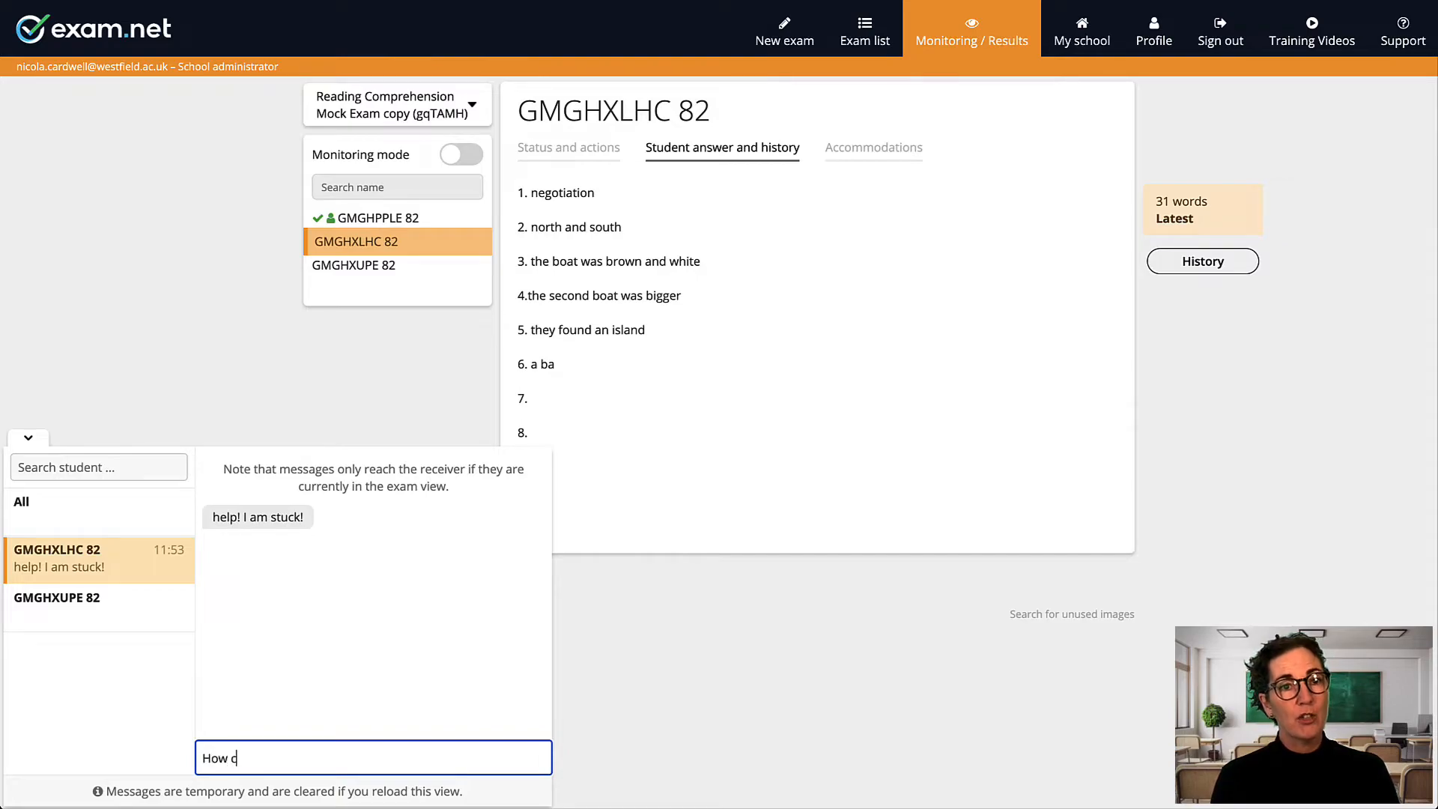
type("an I help?")
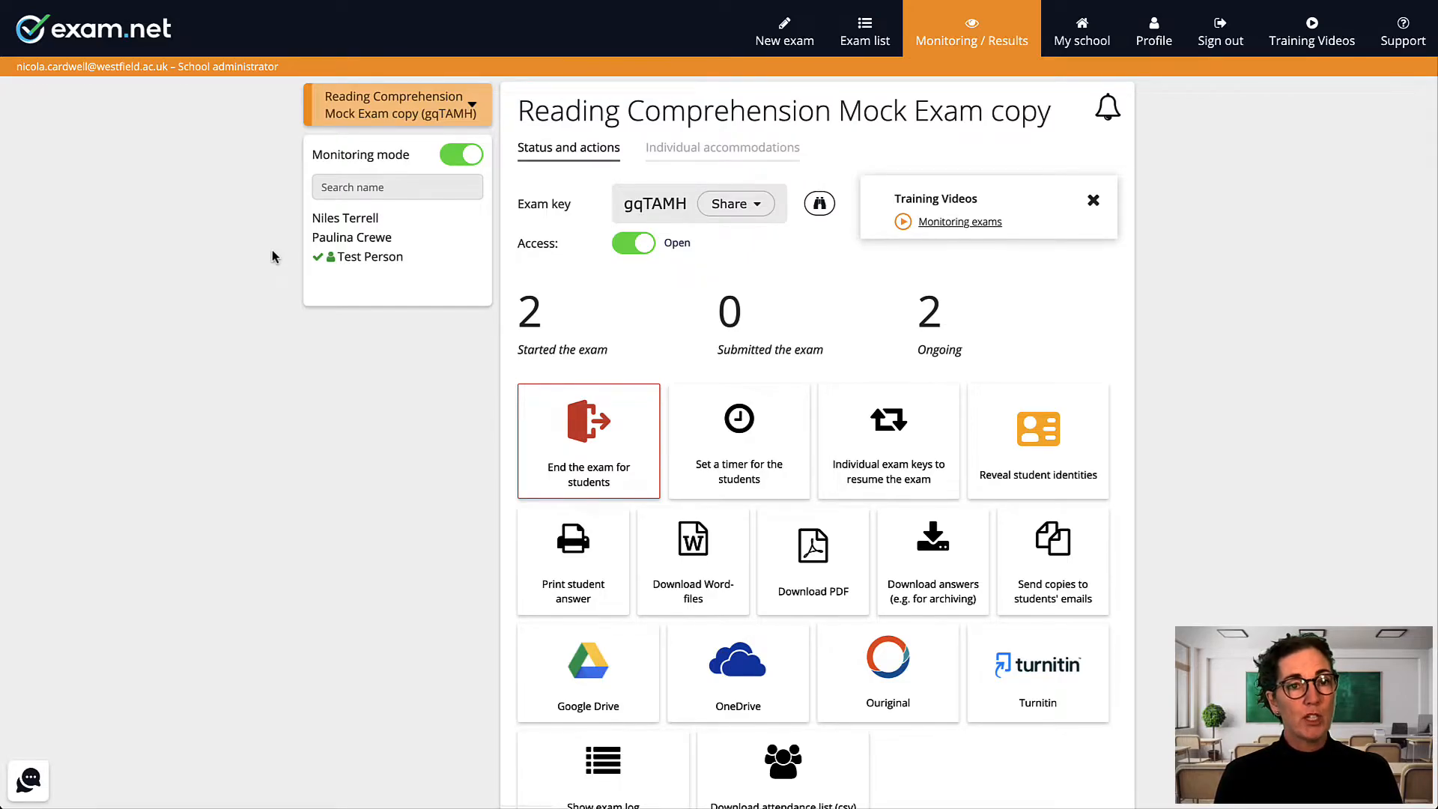
left_click(352, 241)
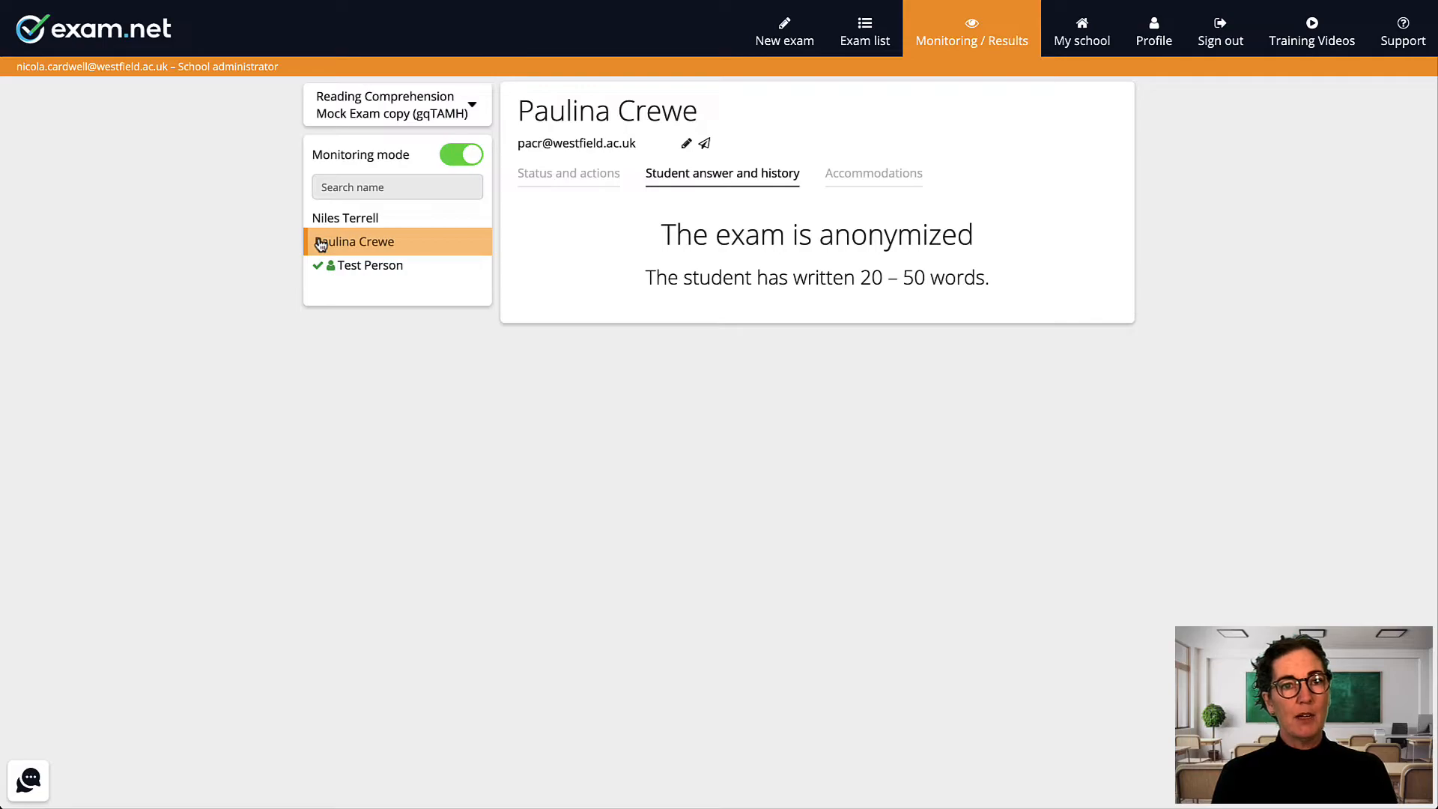
left_click(872, 174)
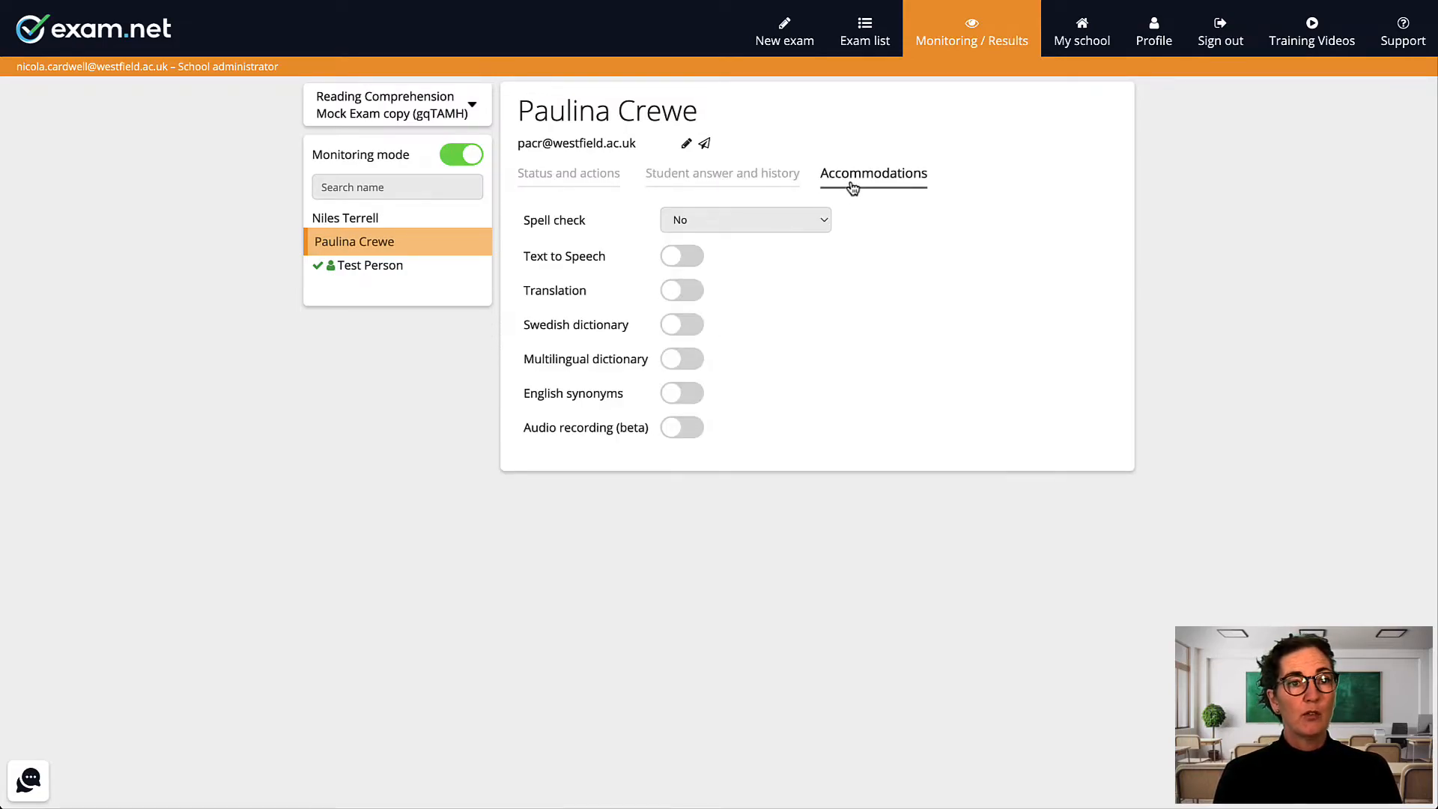
left_click(682, 256)
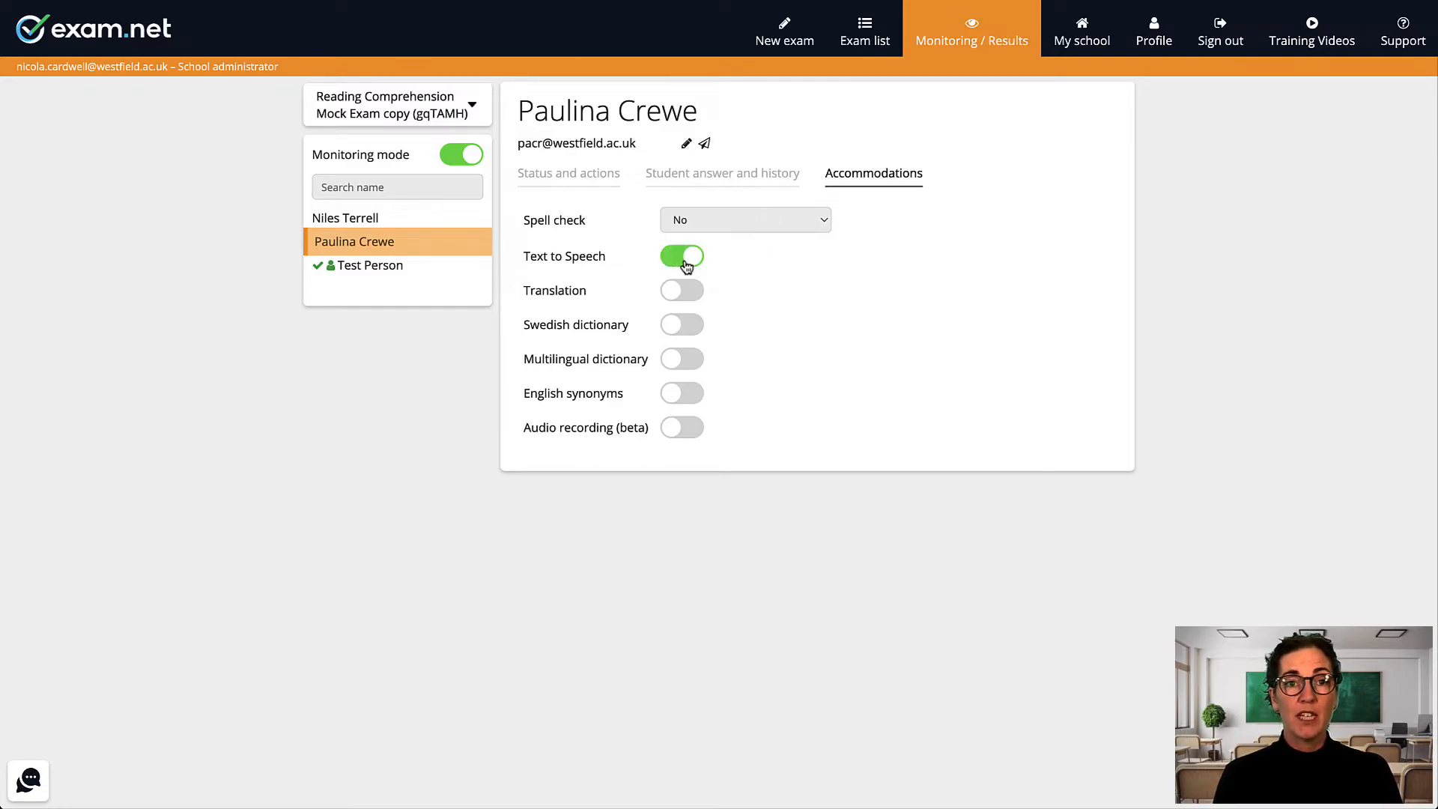
mouse_move(822, 264)
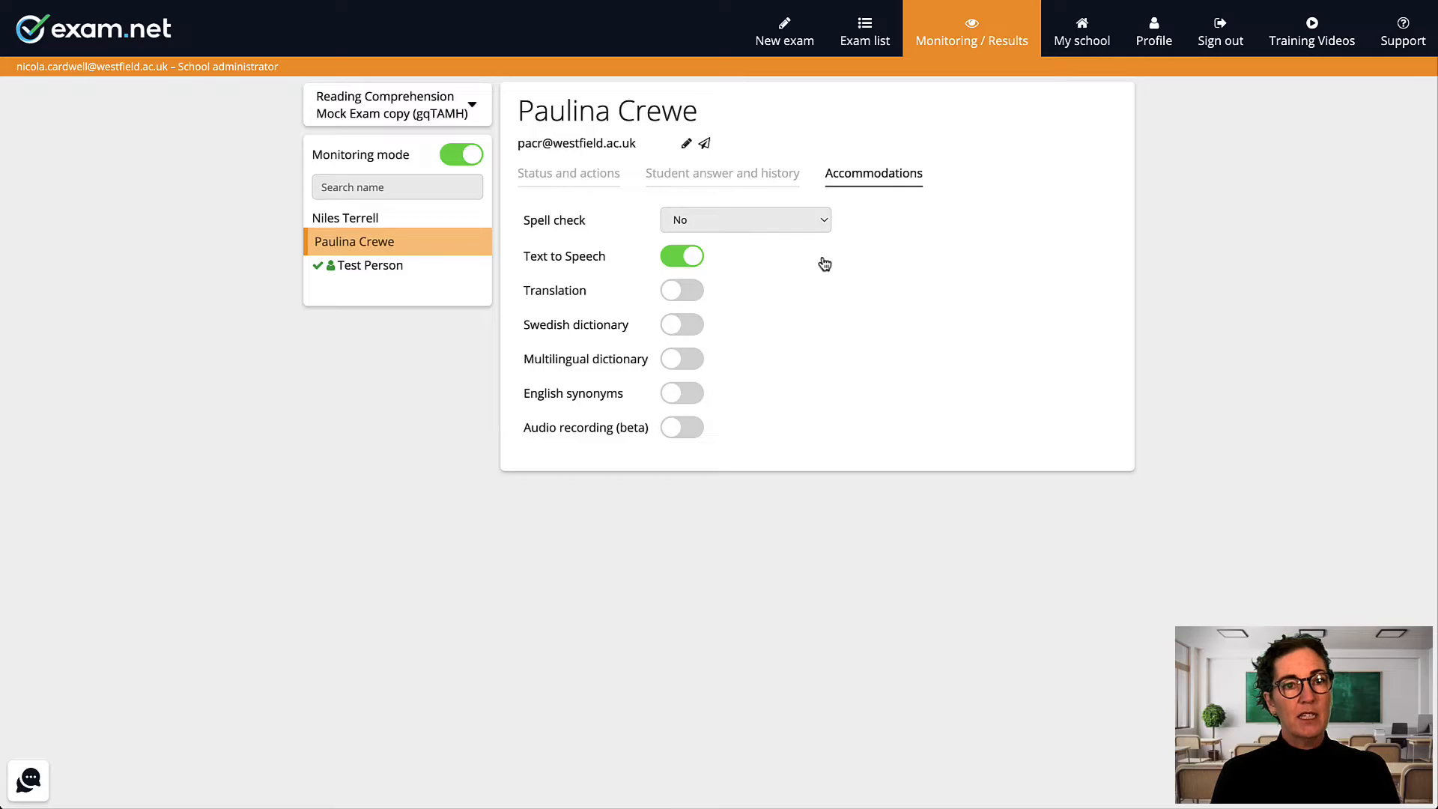
Return to the exam overview and switch monitoring off so students show as codes.
left_click(394, 105)
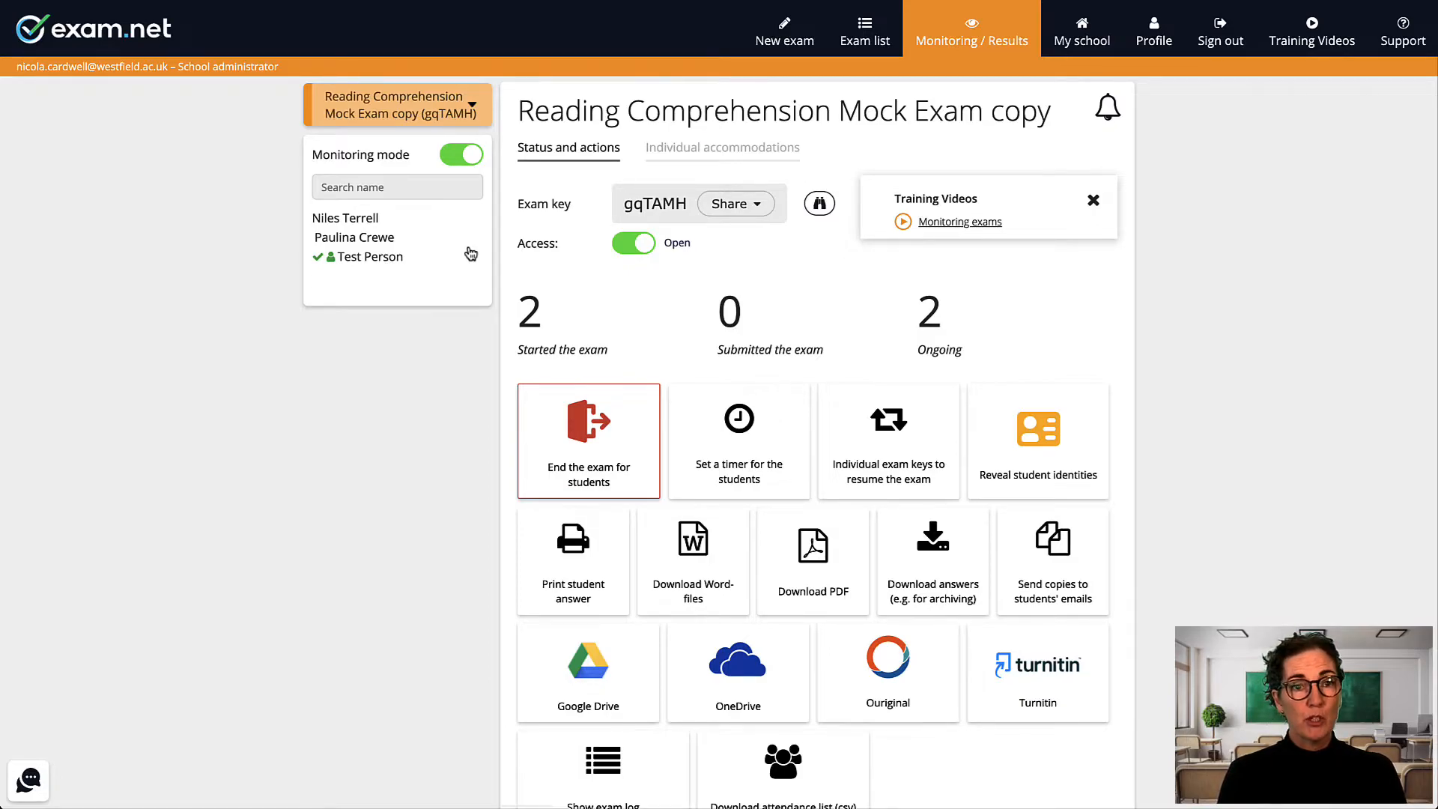
mouse_move(470, 154)
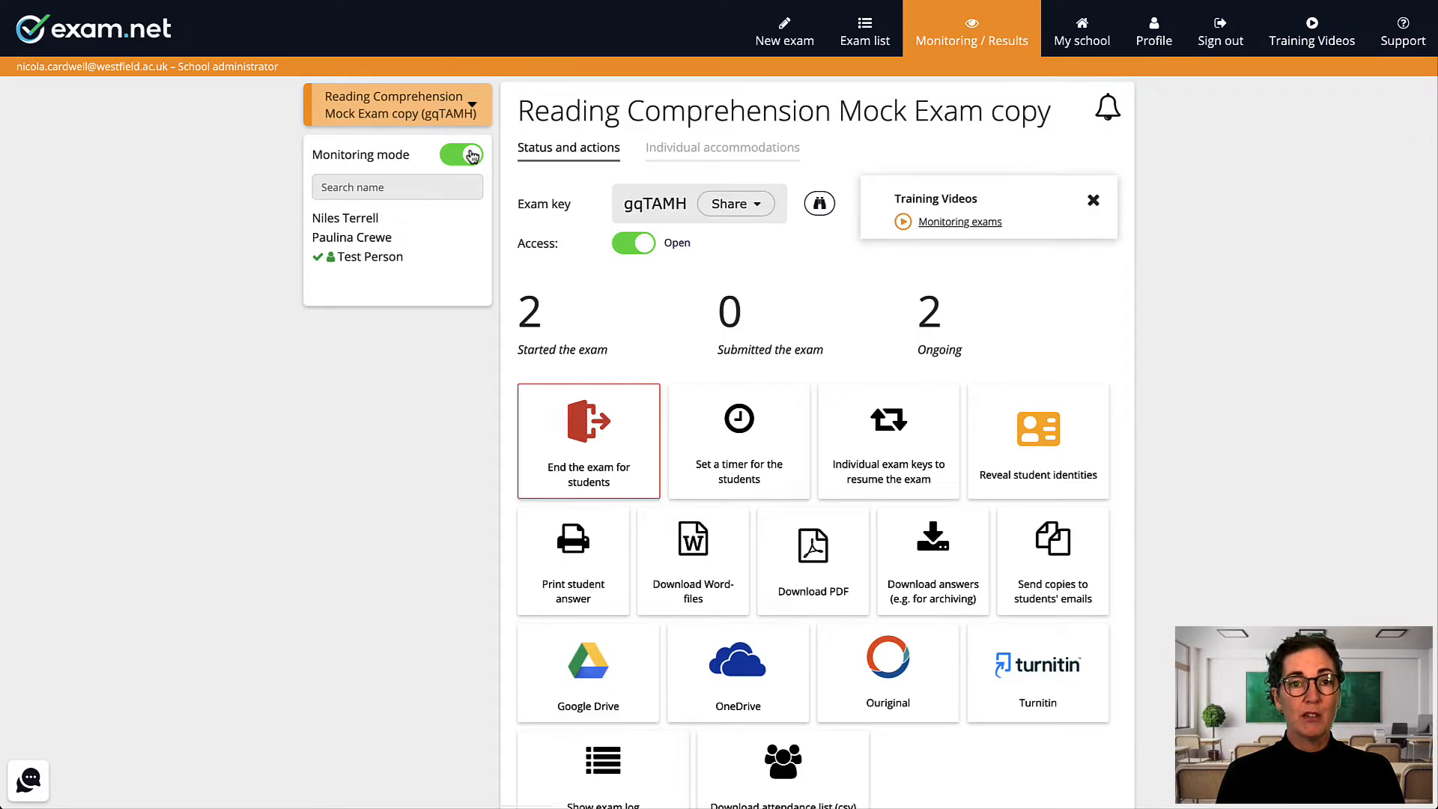
left_click(463, 155)
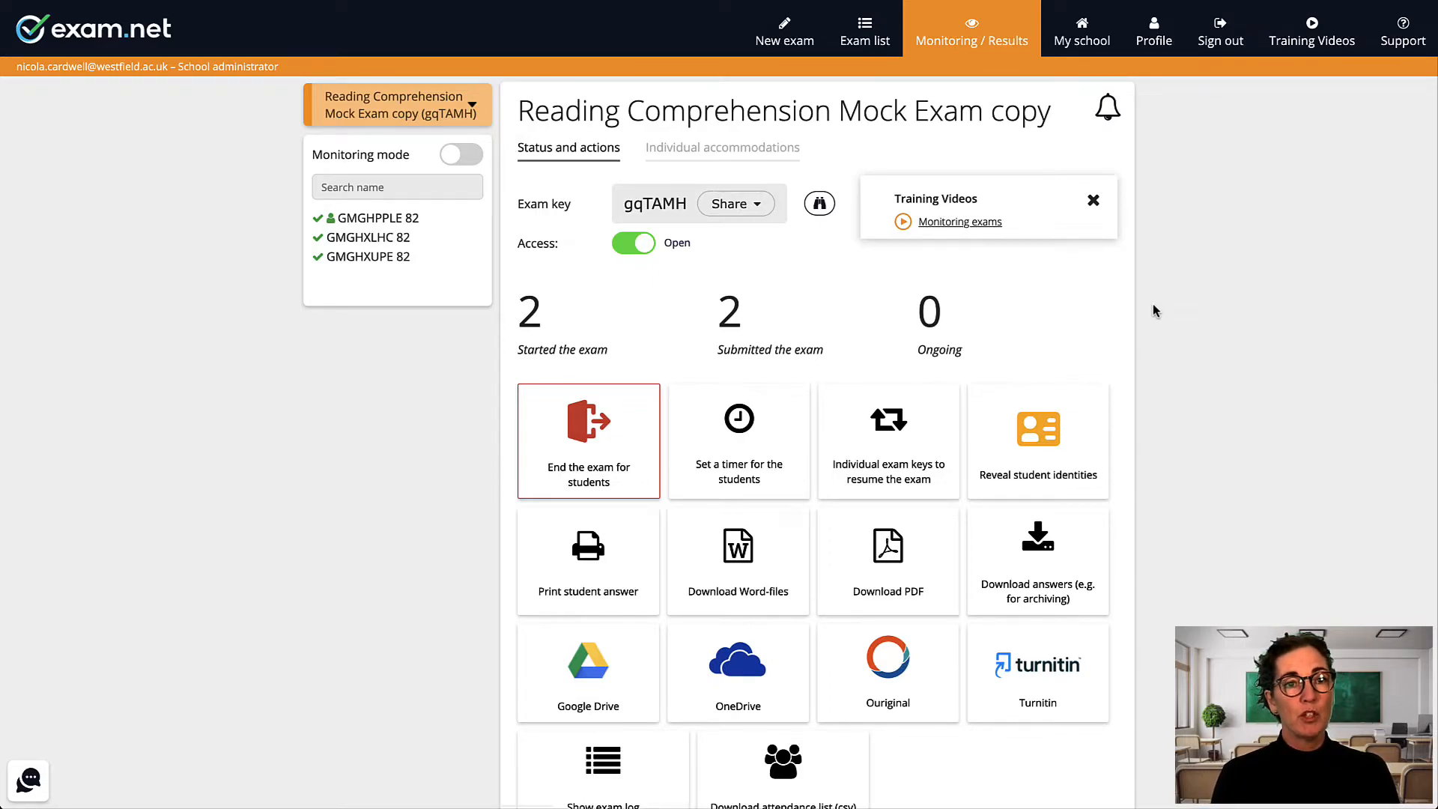
Download the coded submissions as one PDF file per student.
left_click(887, 559)
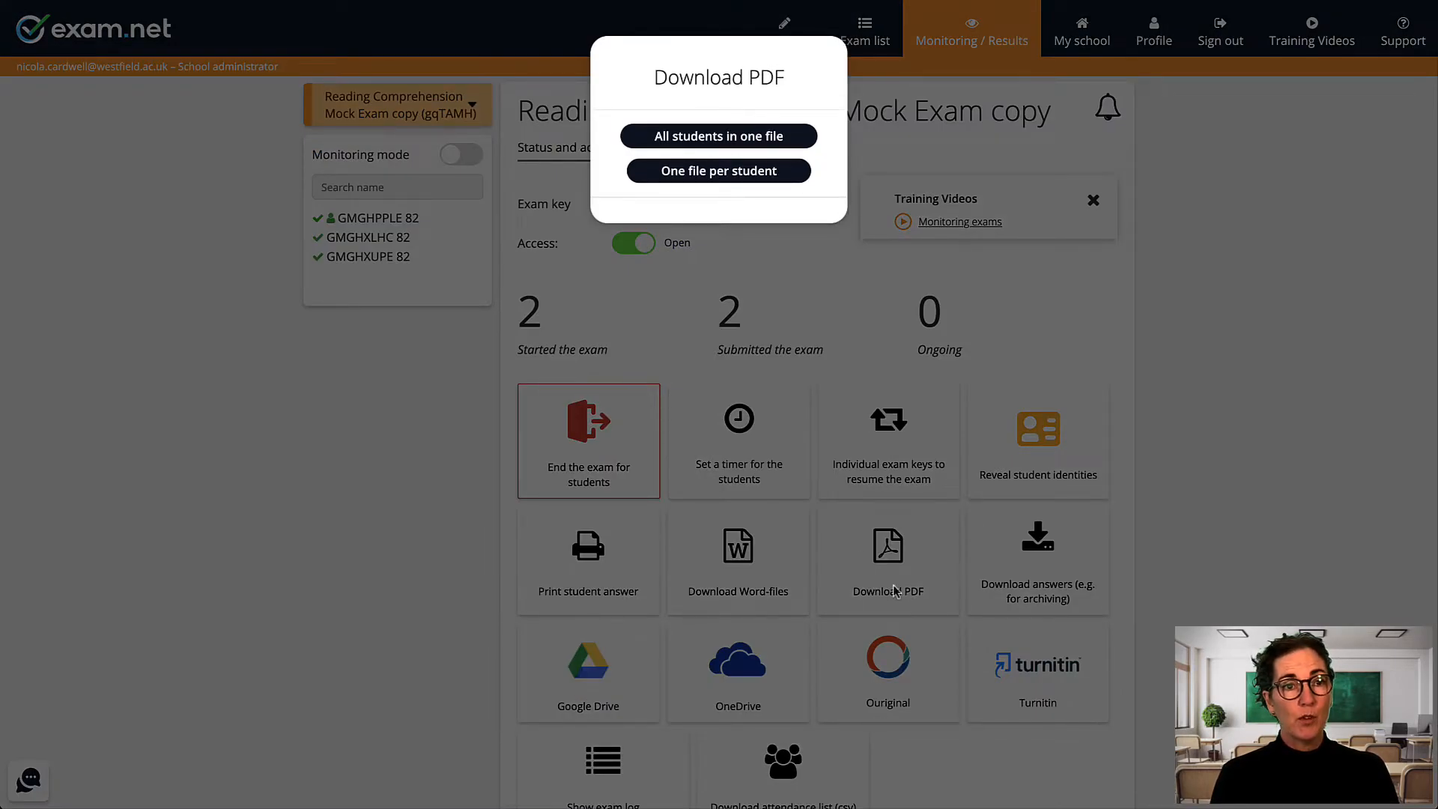
left_click(717, 171)
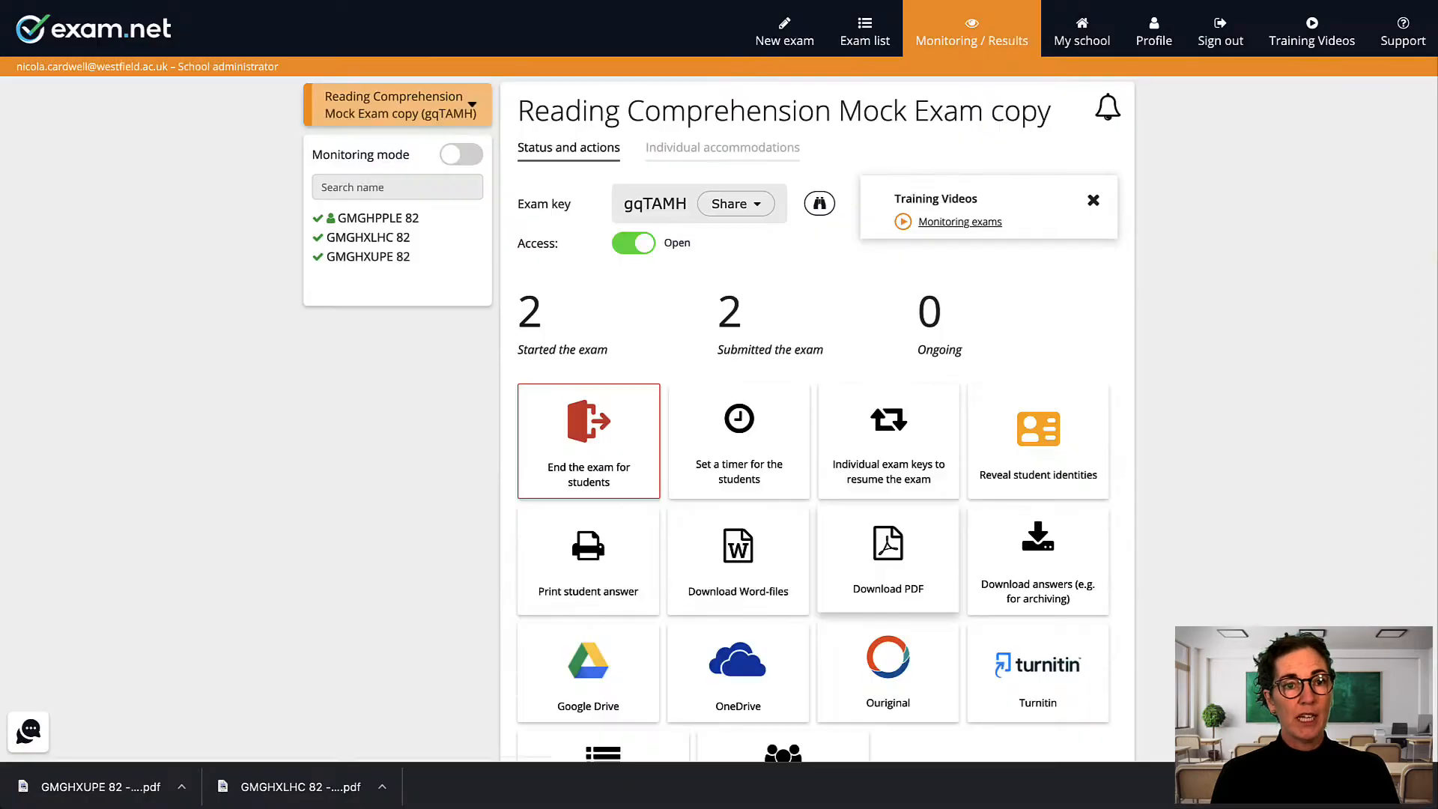
scroll("down", 3)
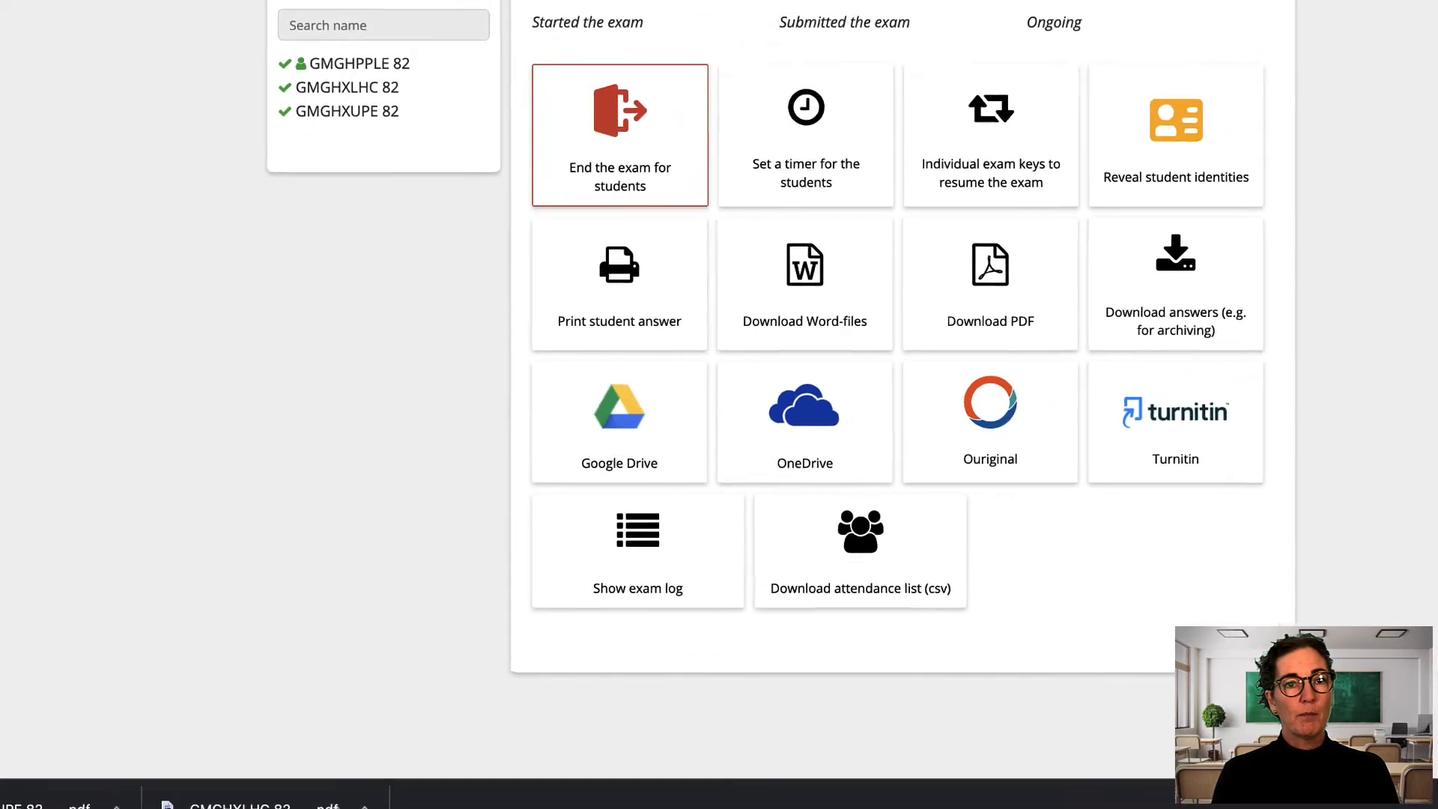
View the downloaded GMGHXLHC 82 answers PDF in Chrome's viewer.
left_click(990, 283)
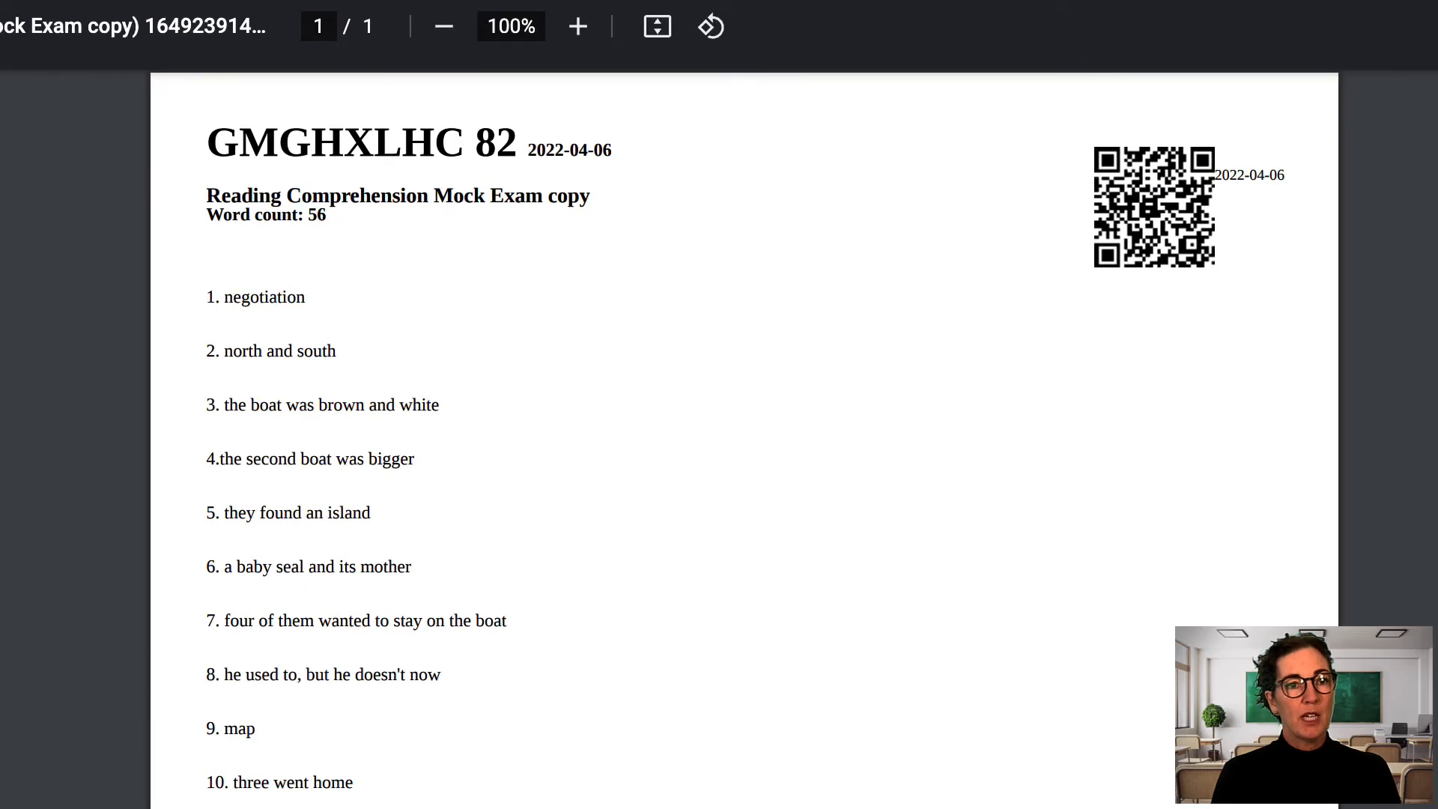
double_click(361, 140)
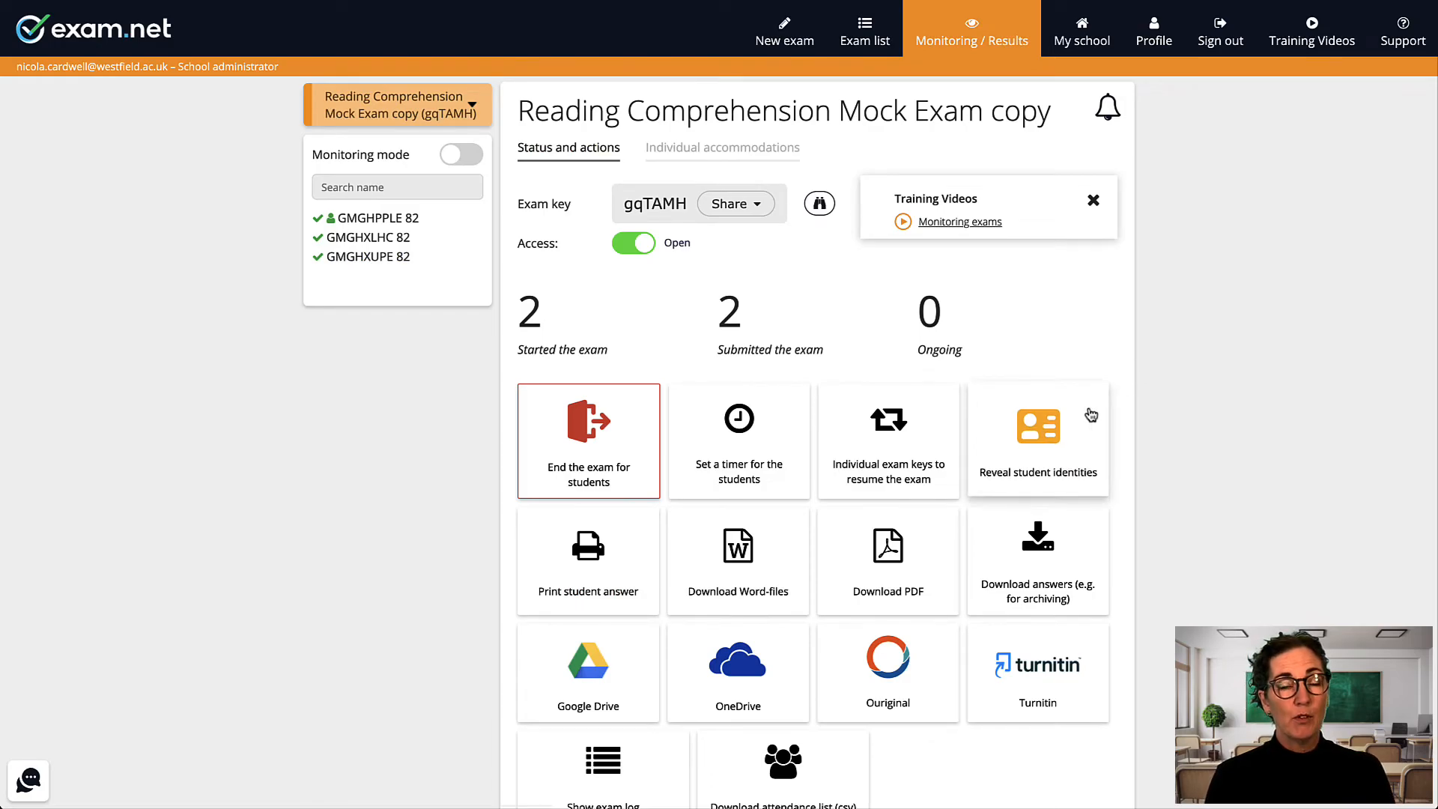
Reveal student identities, confirm, and check the code-to-name list before closing it.
left_click(1037, 441)
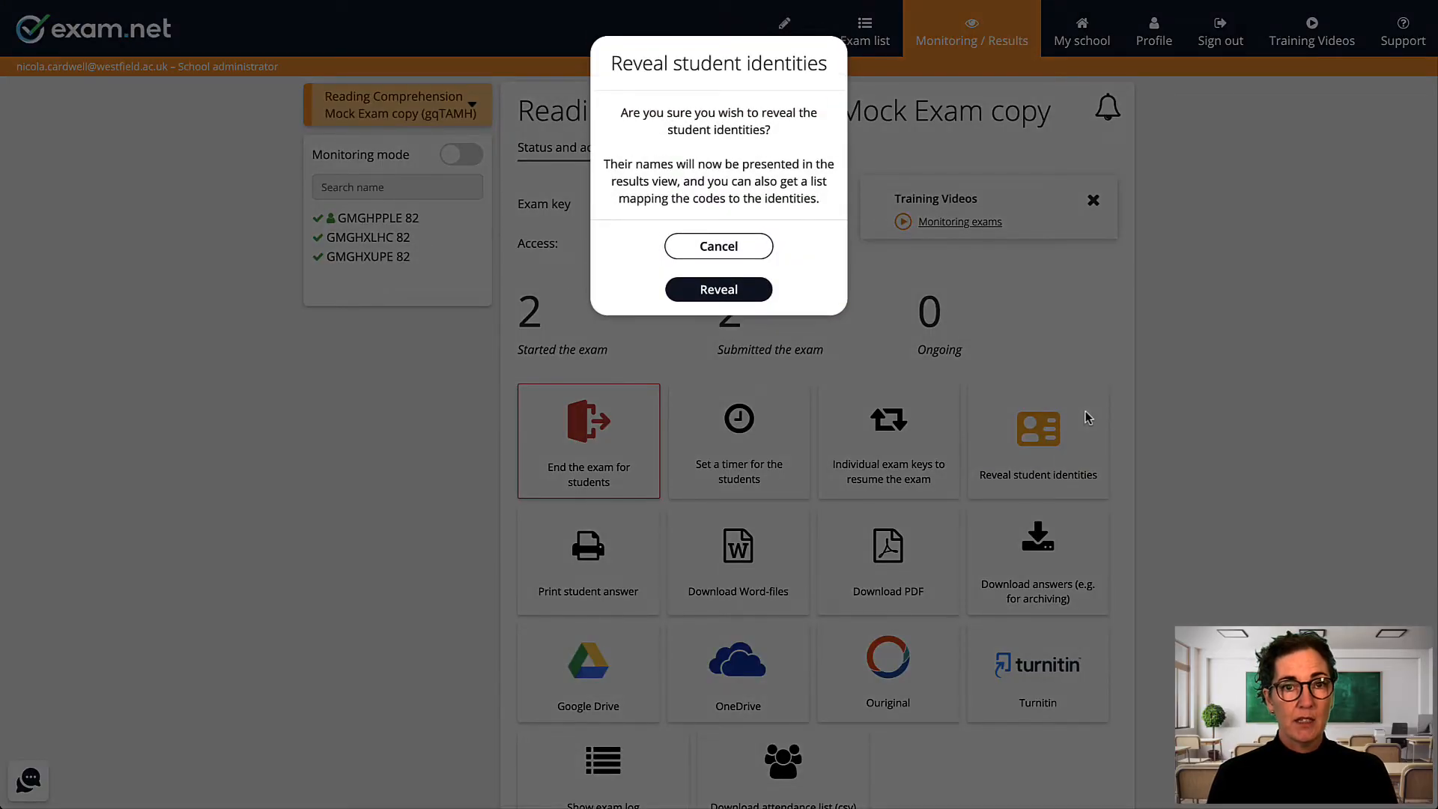
left_click(717, 246)
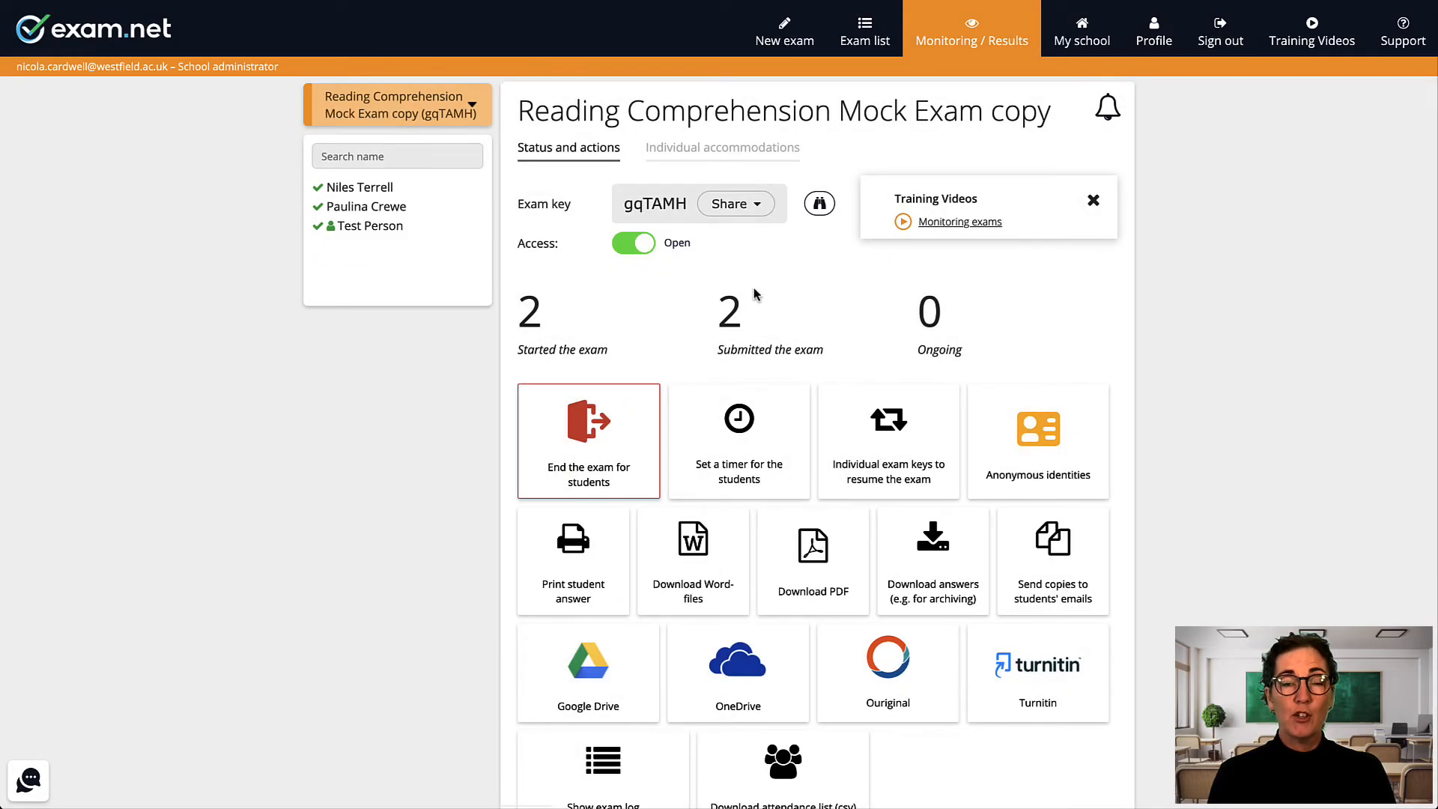
left_click(1036, 440)
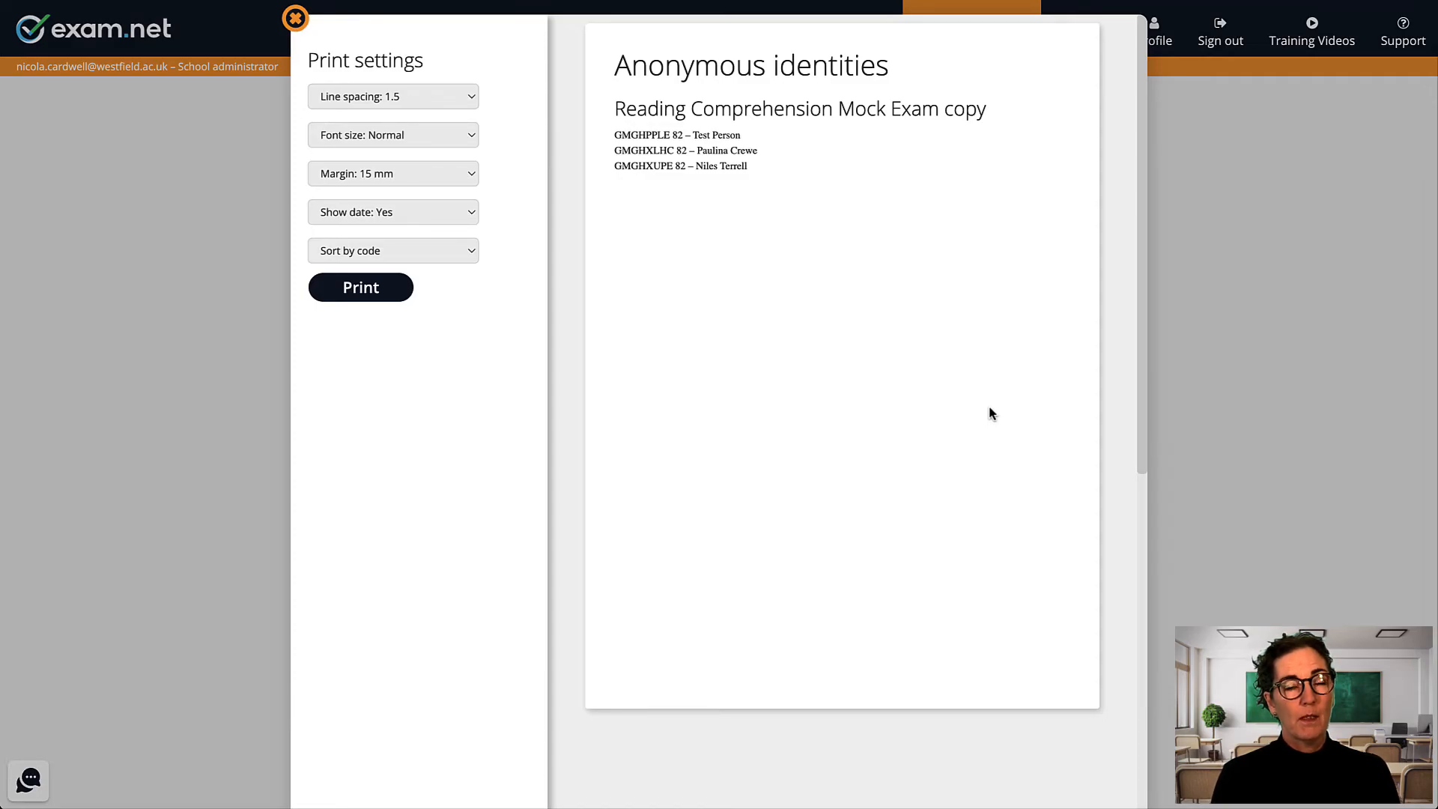
left_click(295, 18)
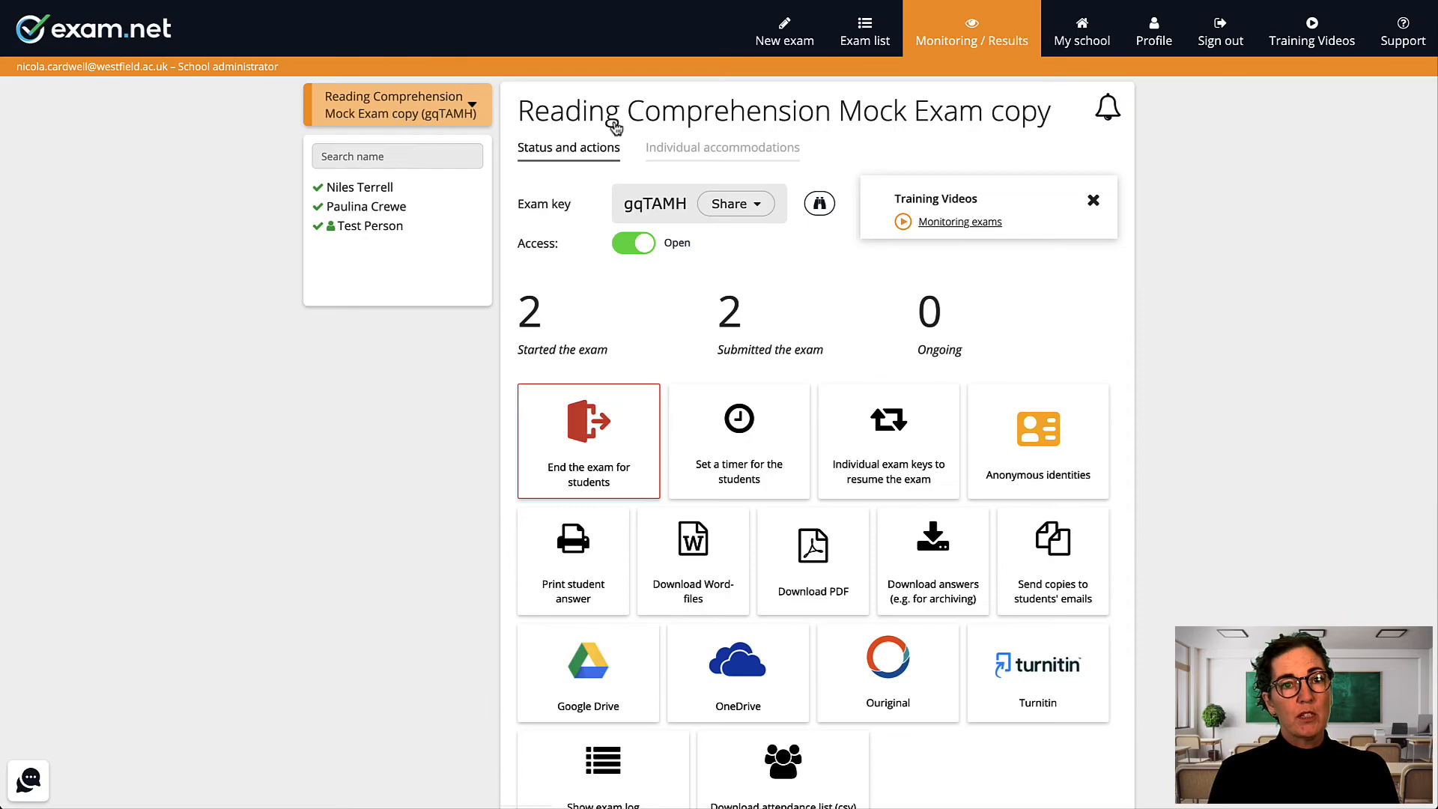
mouse_move(871, 324)
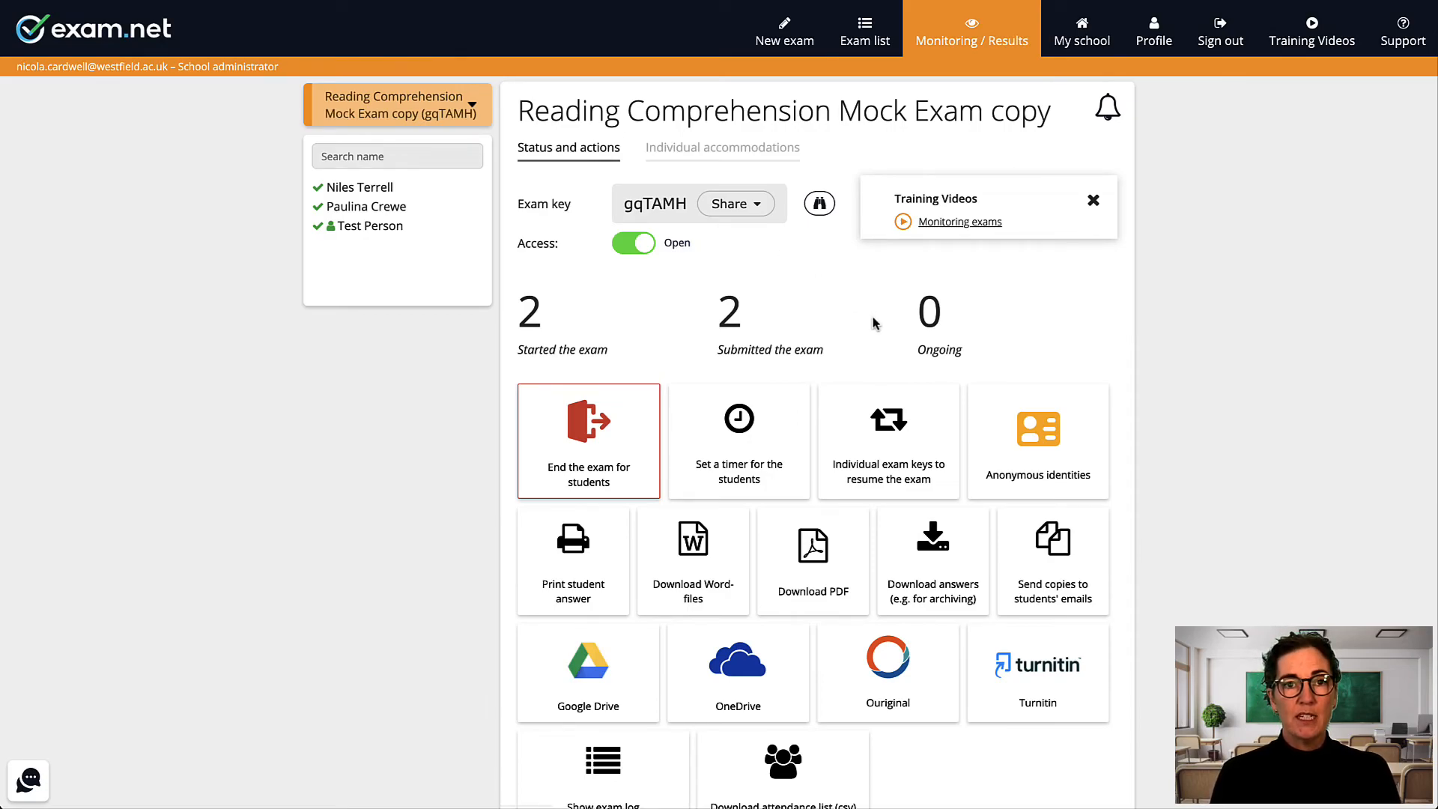
mouse_move(1159, 608)
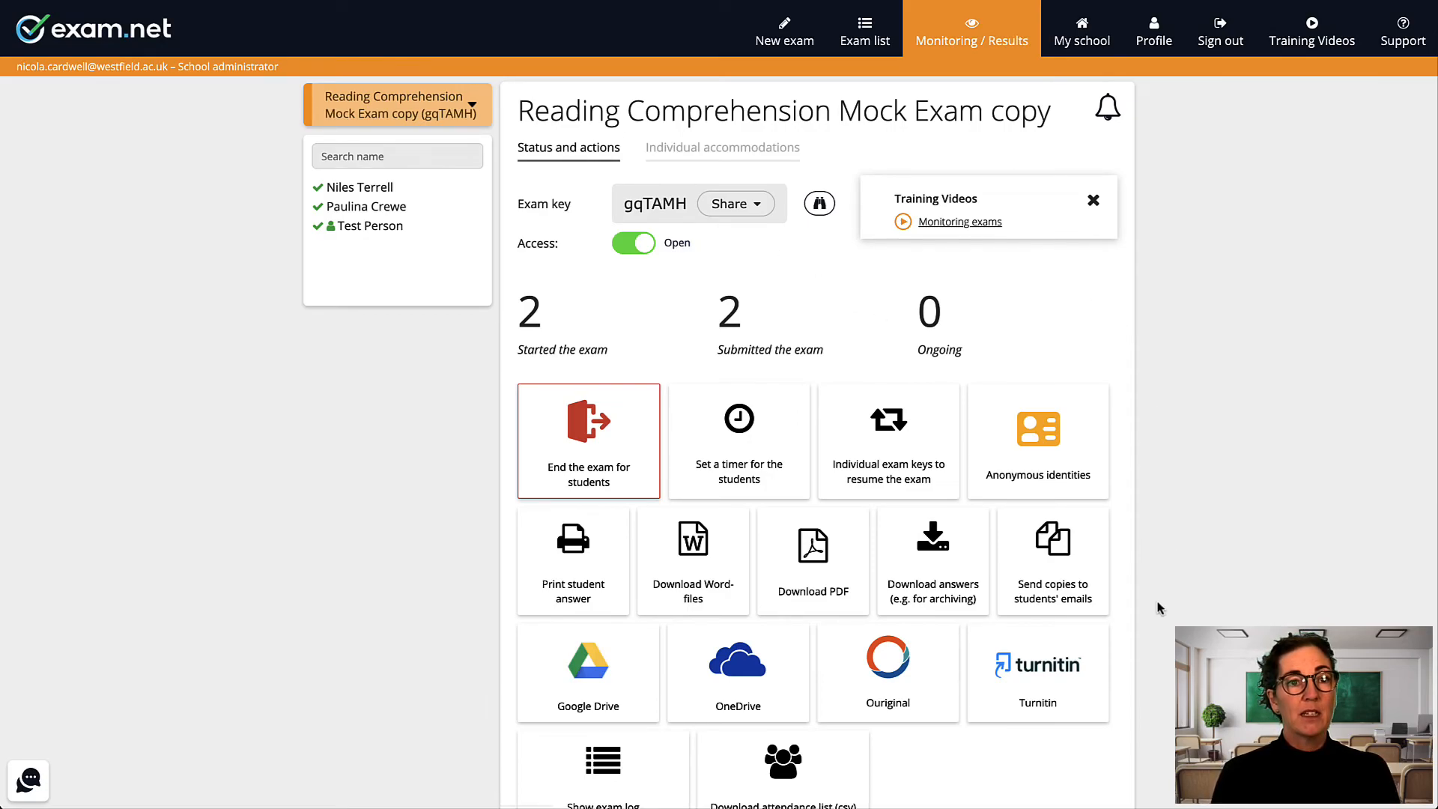
mouse_move(1053, 569)
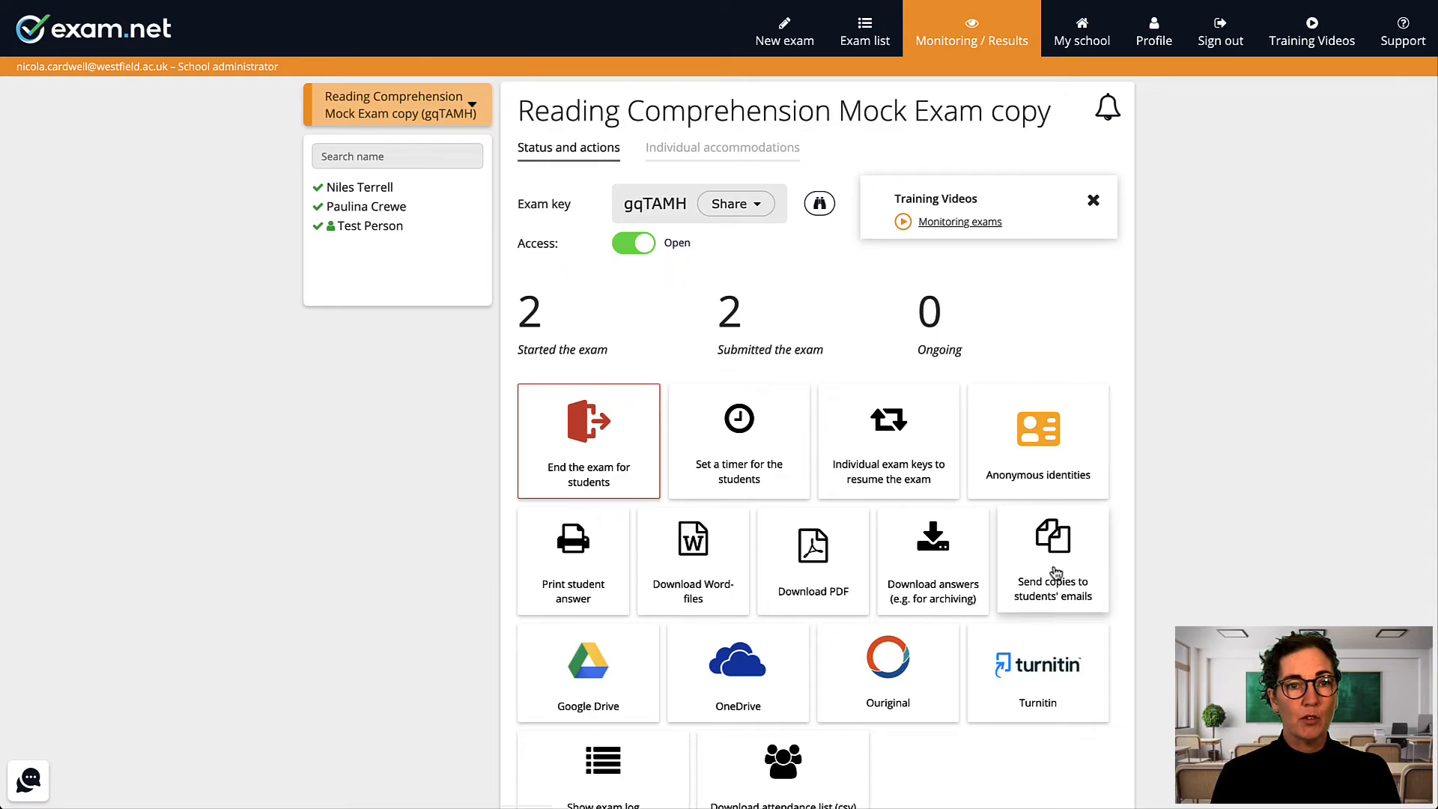
Start sending copies to students' emails with all student addresses ticked.
left_click(1051, 558)
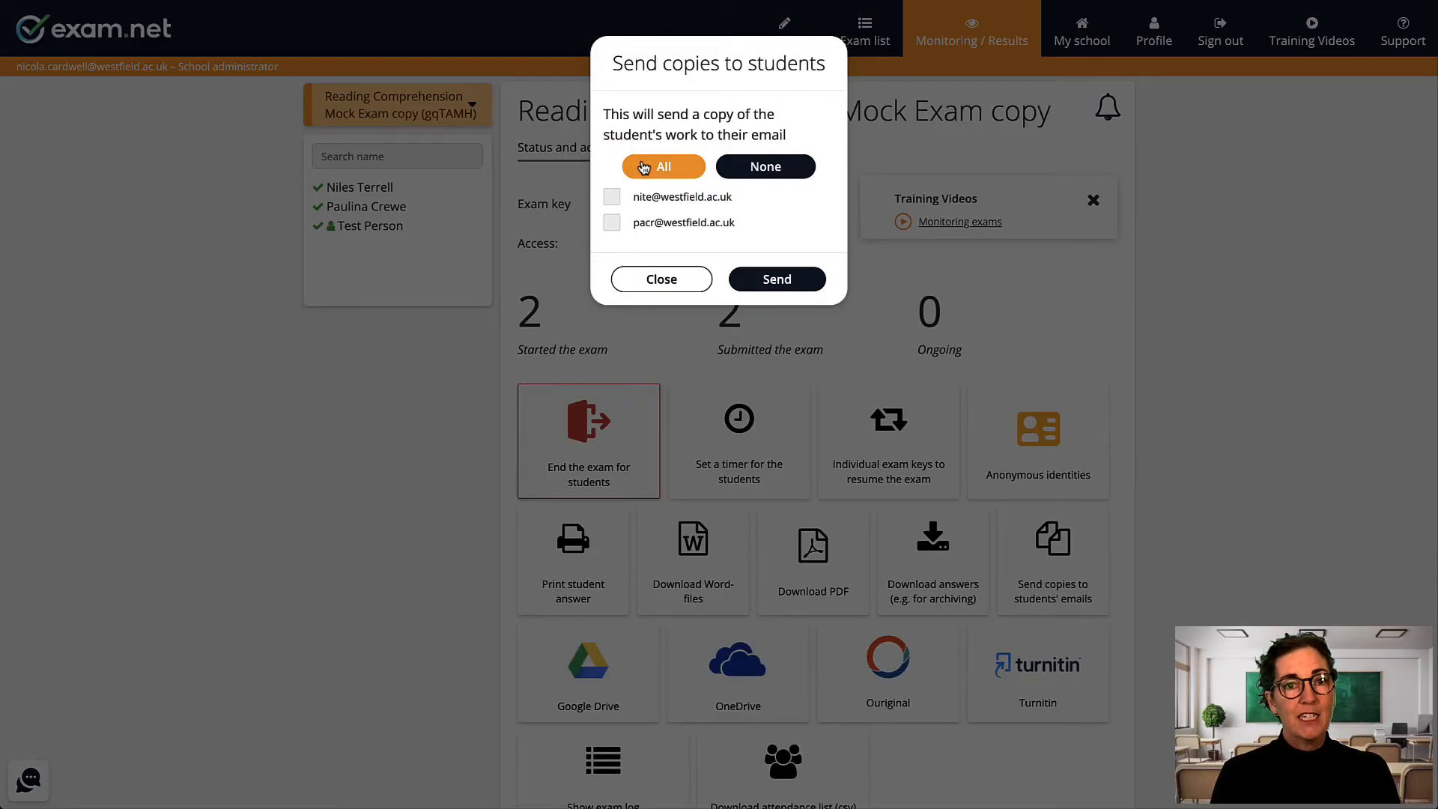
left_click(662, 166)
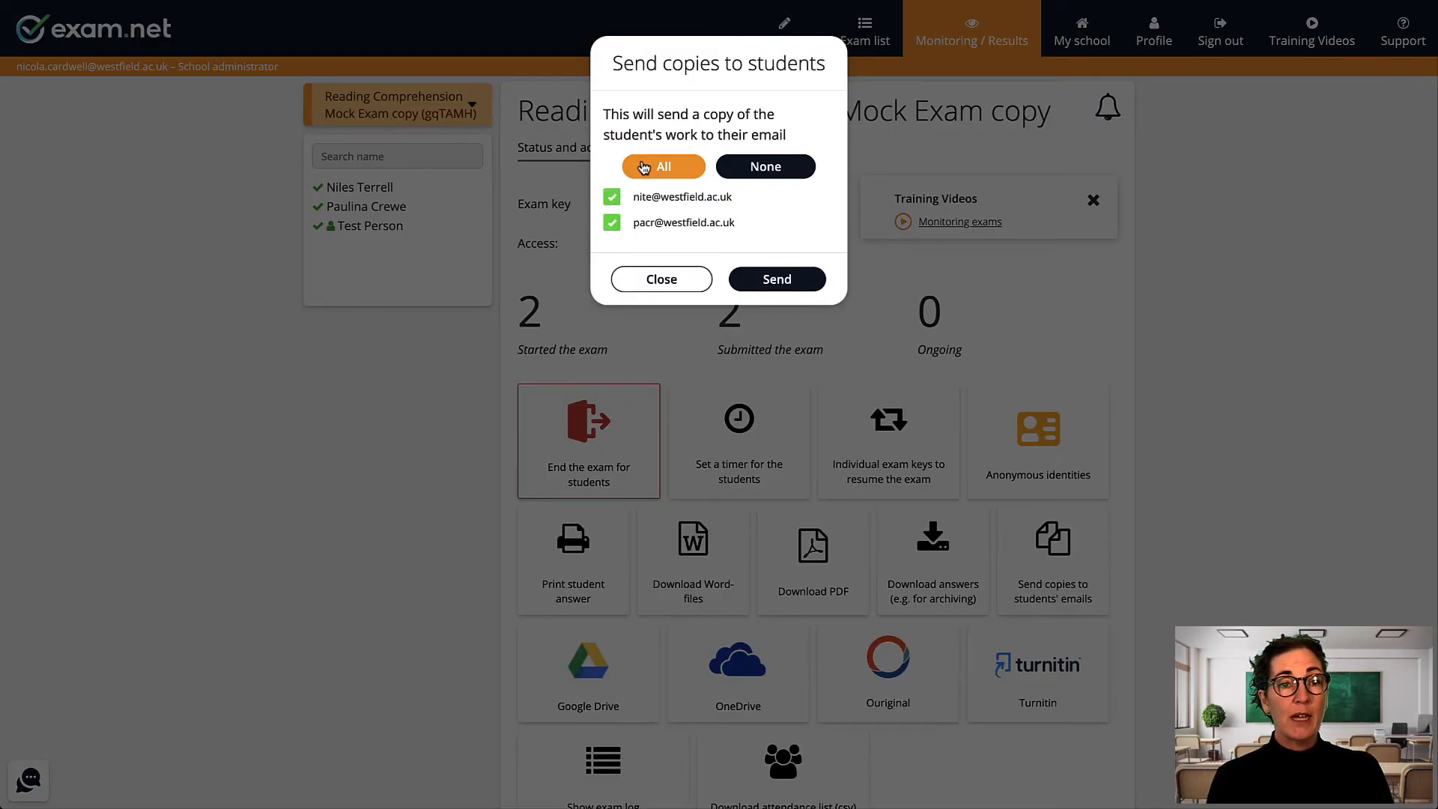
mouse_move(629, 333)
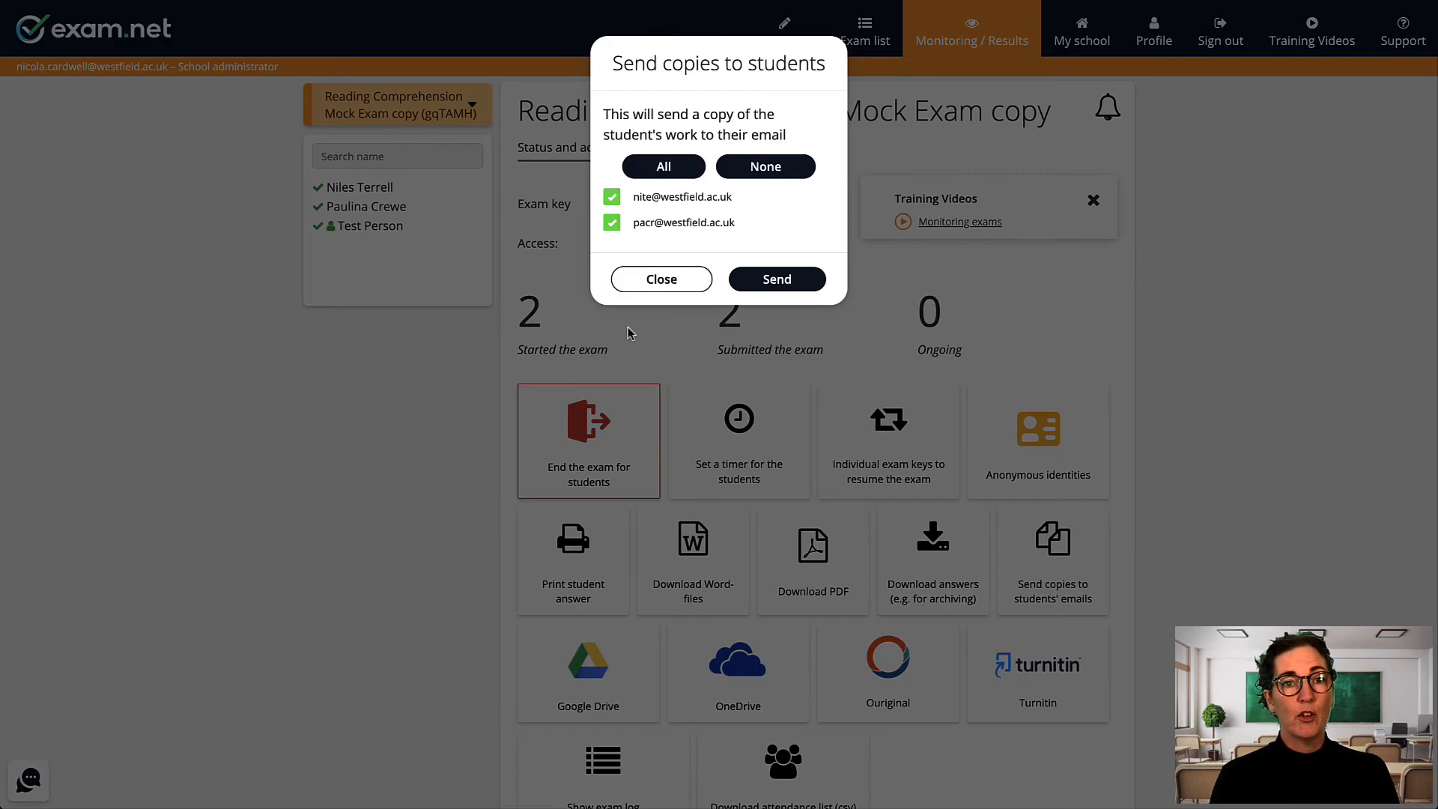